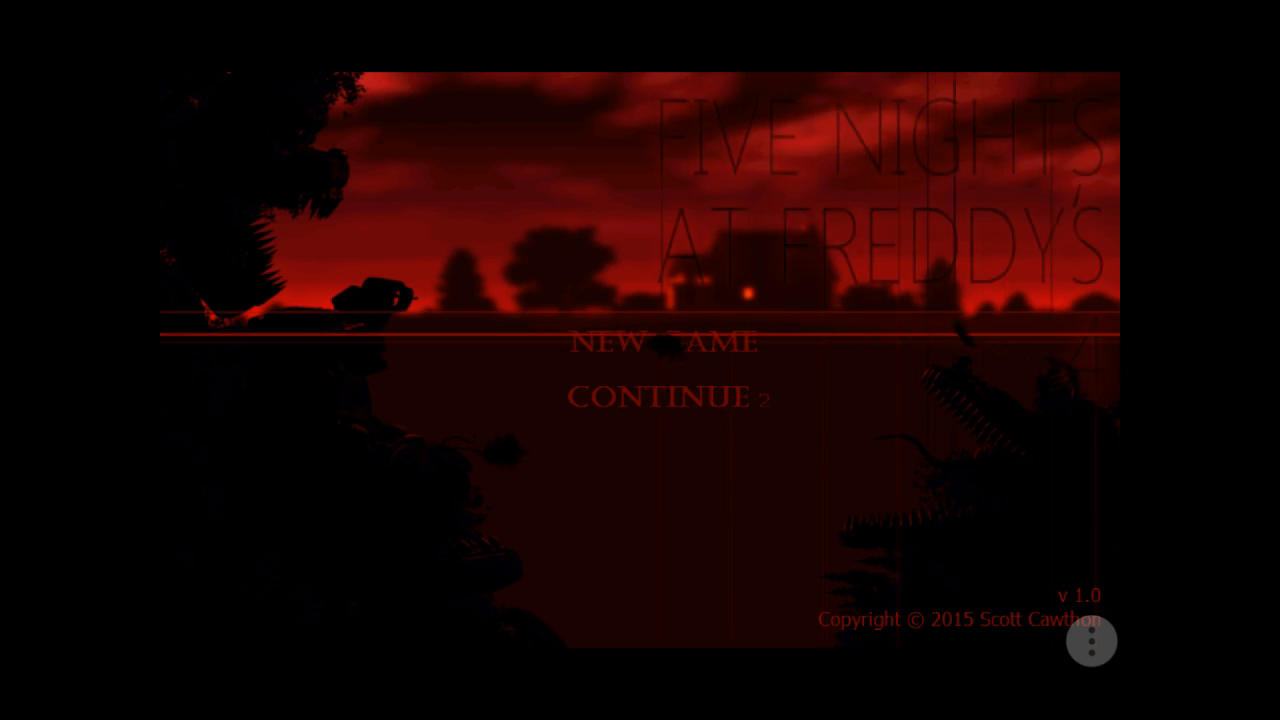
Start the night from the title menu and check the hallway door with the flashlight
{"action": "left_click", "coordinate": [664, 342]}
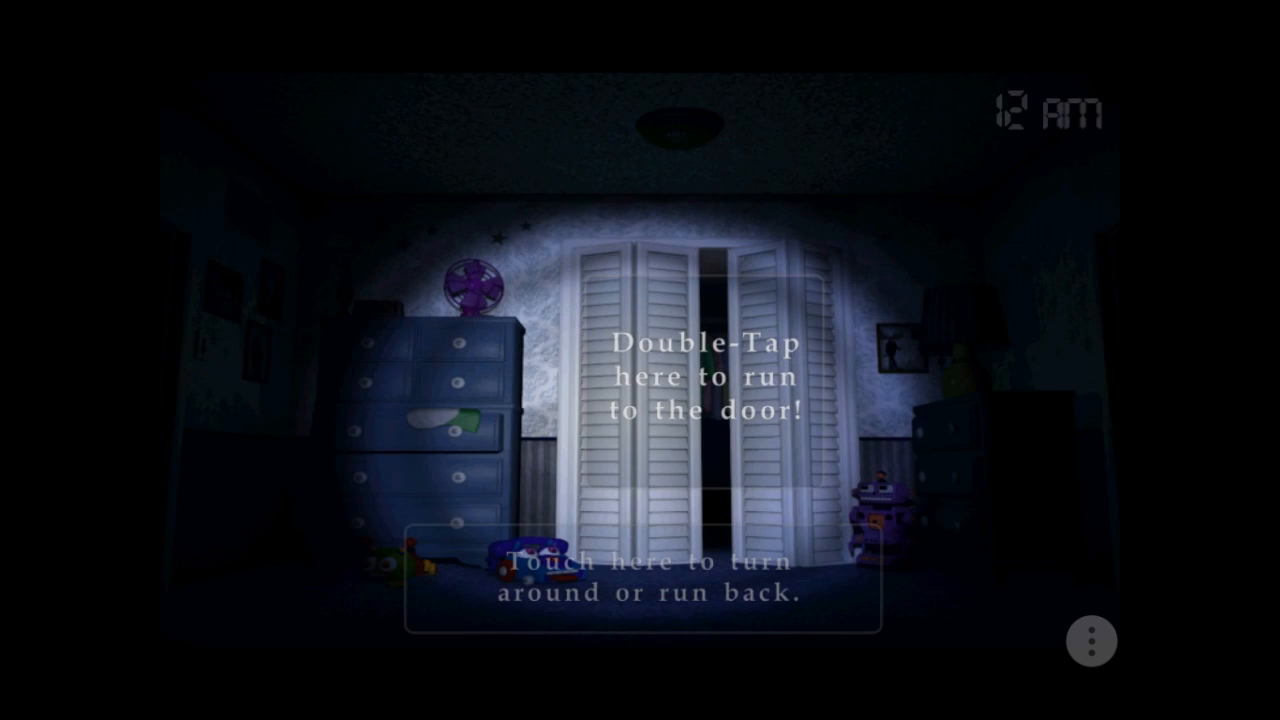
{"action": "left_click", "coordinate": [640, 576]}
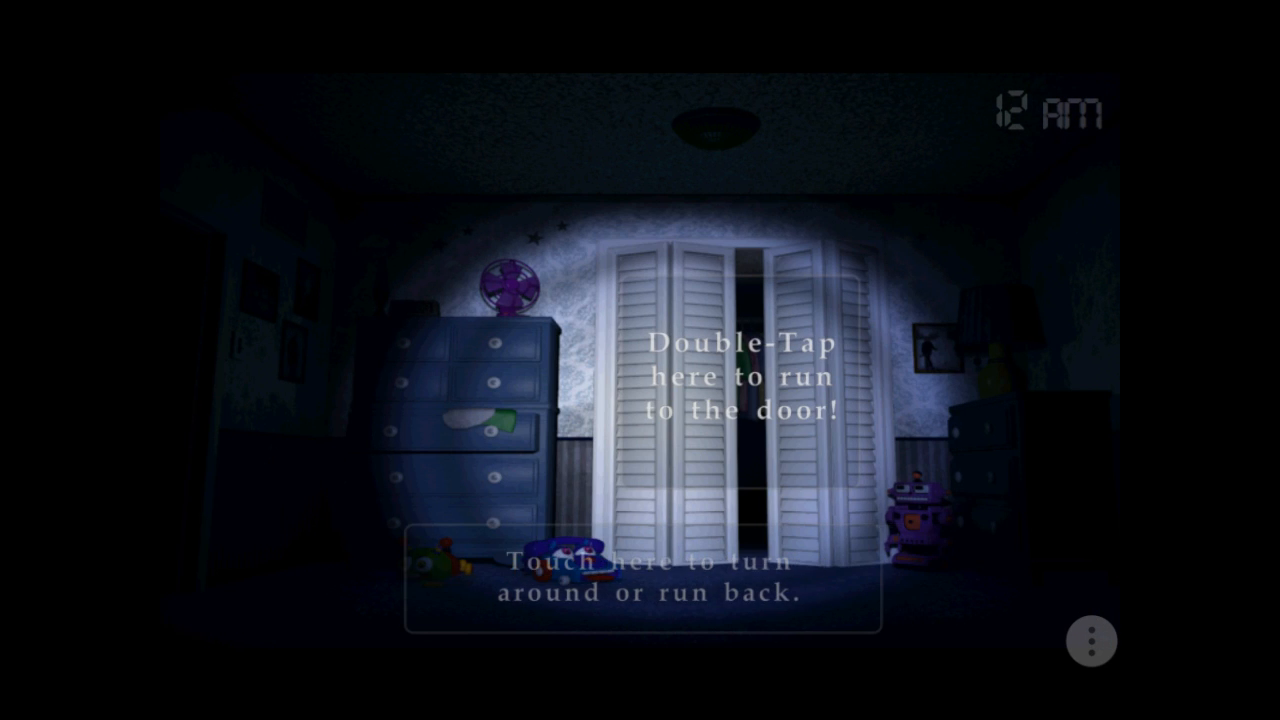
{"action": "double_click", "coordinate": [744, 380]}
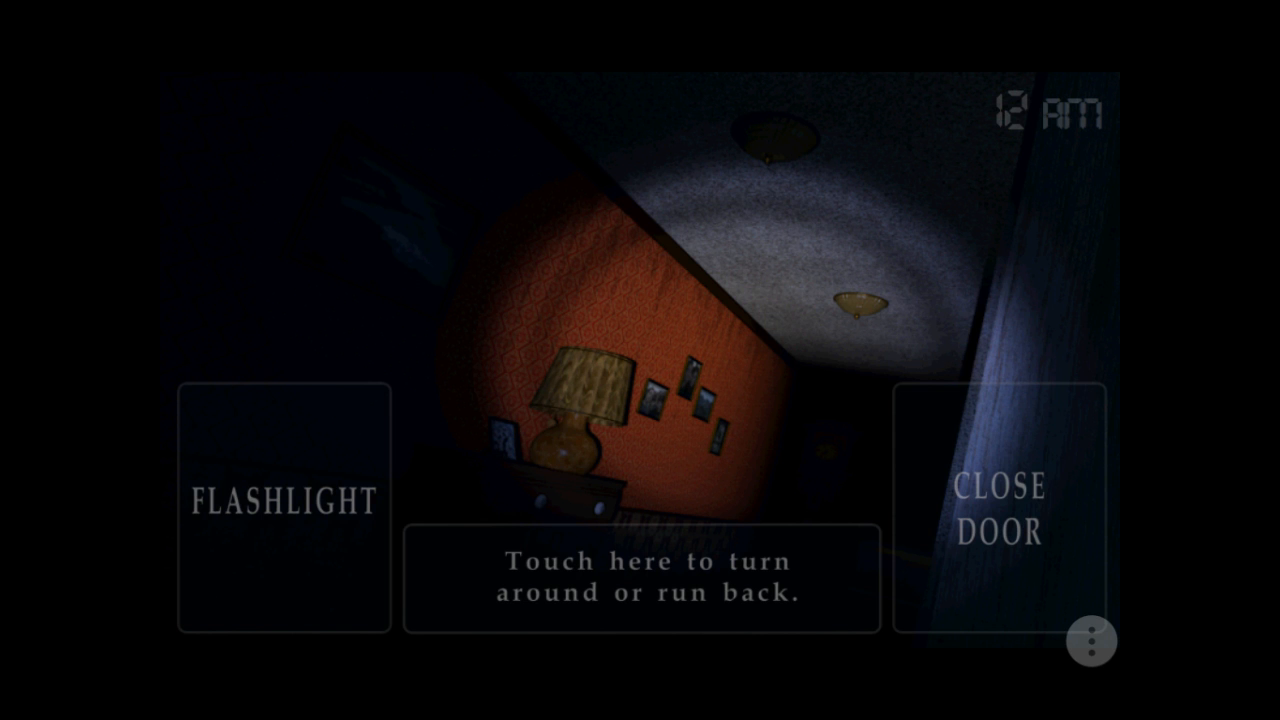
{"action": "left_click", "coordinate": [640, 576]}
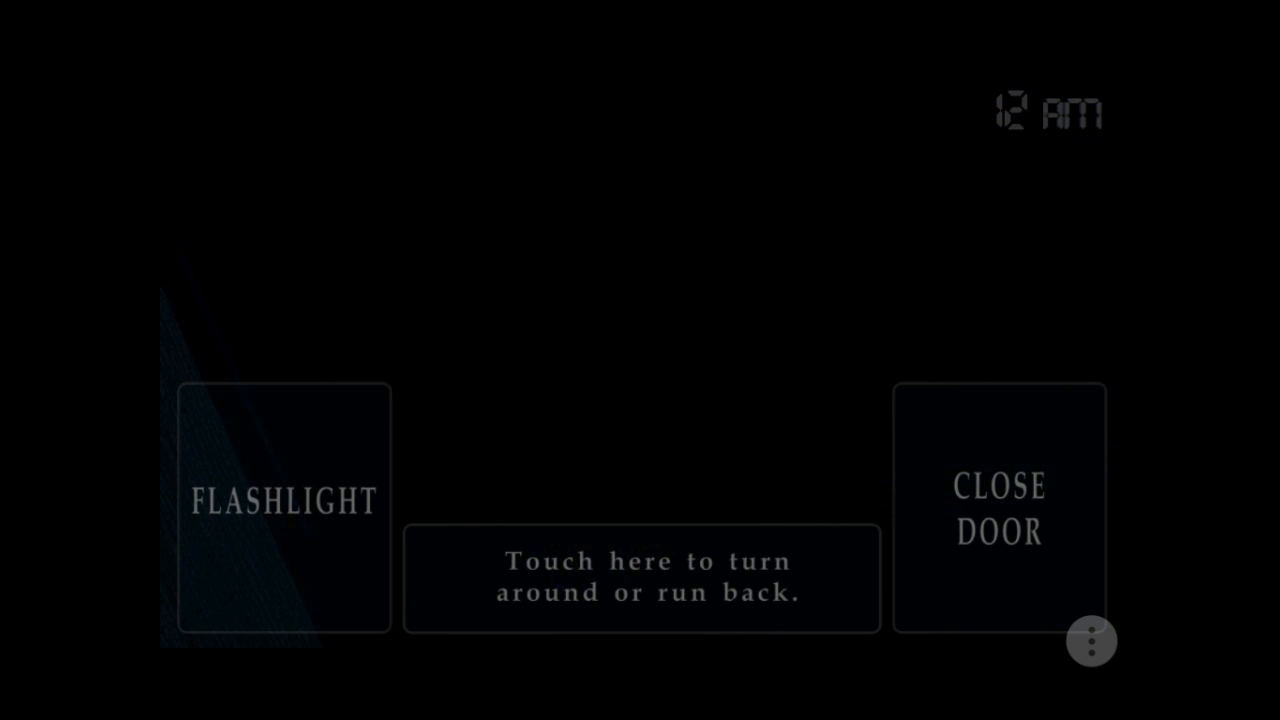
Turn back to check the bed and closet, then run to the left door and light it
{"action": "left_click", "coordinate": [284, 502]}
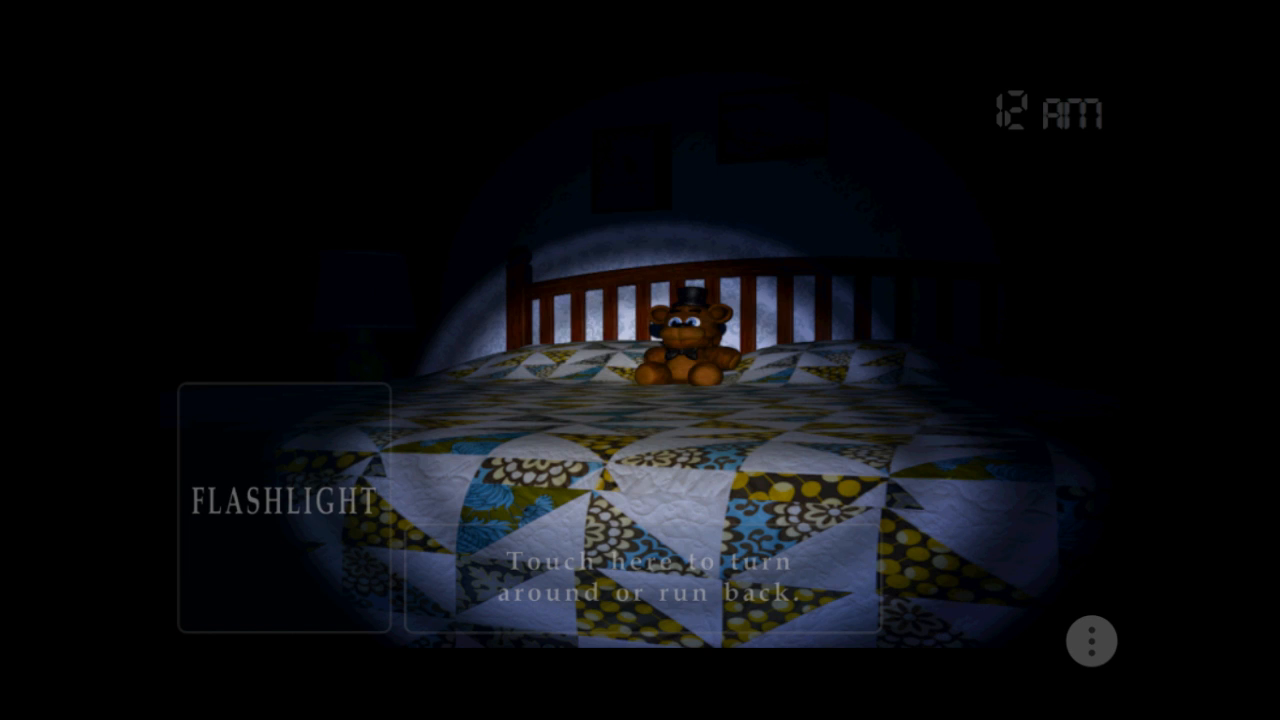
{"action": "left_click", "coordinate": [640, 570]}
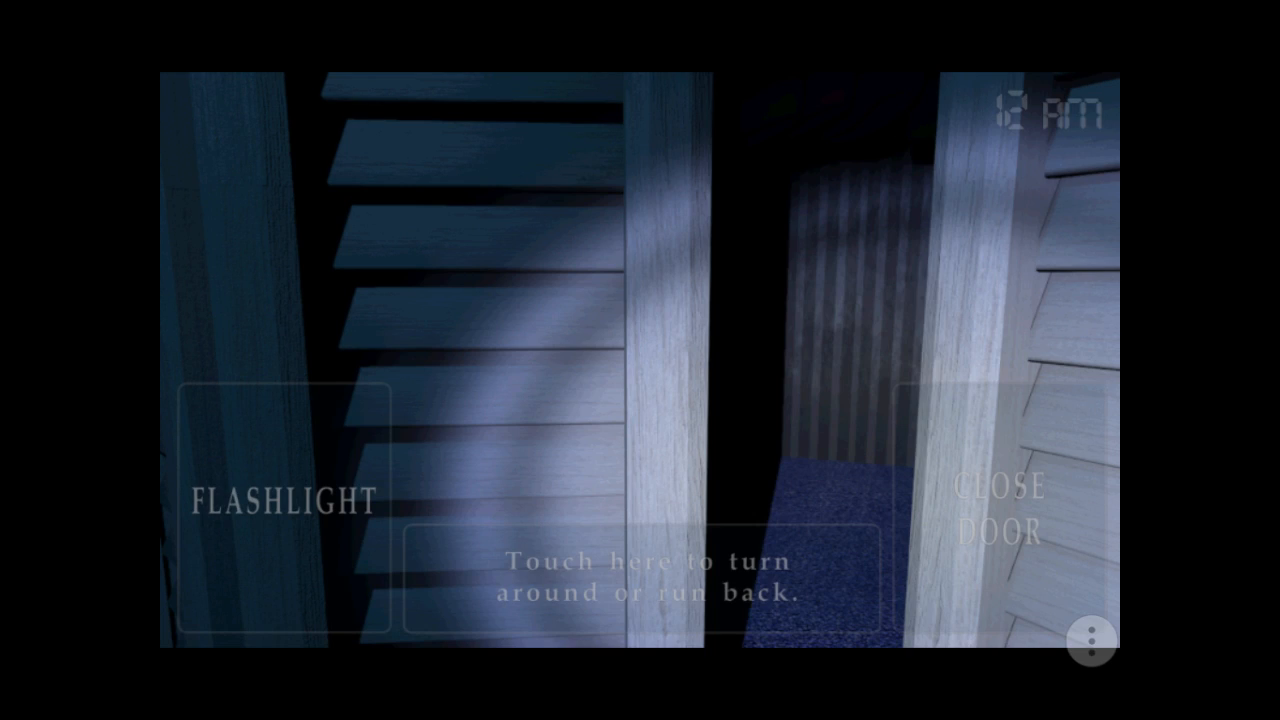
{"action": "left_click", "coordinate": [640, 560]}
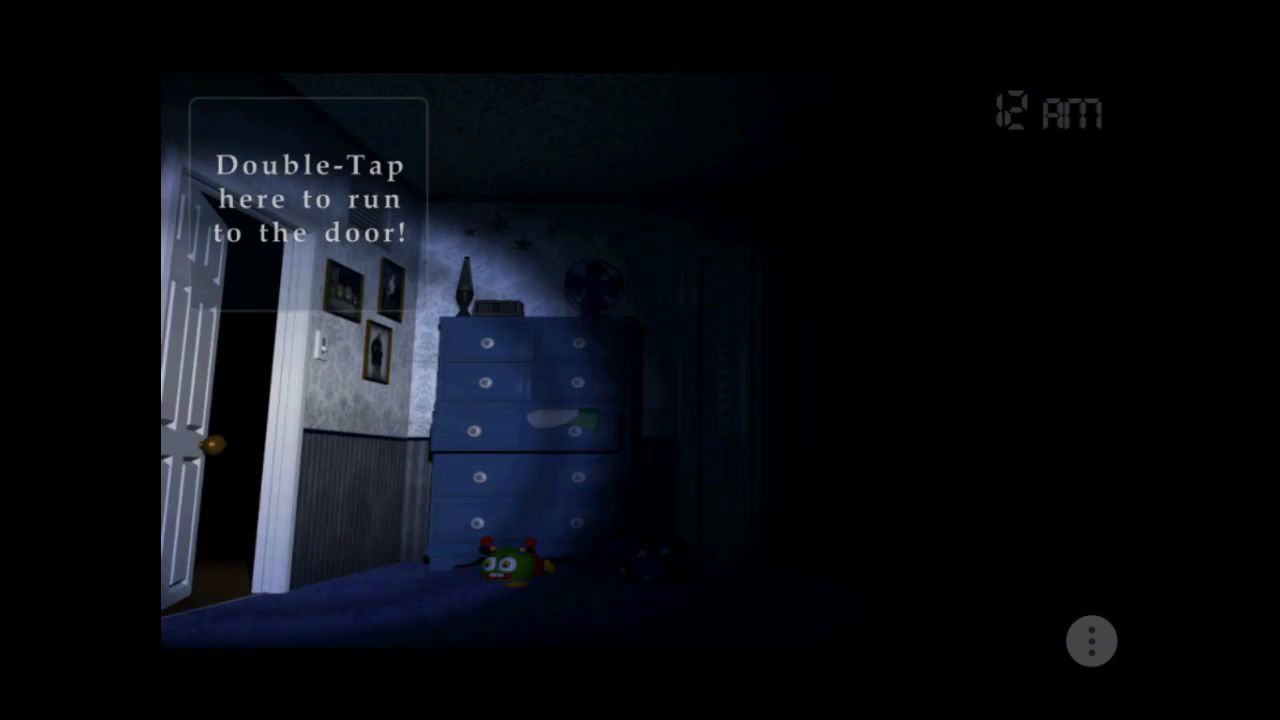
{"action": "double_click", "coordinate": [300, 200]}
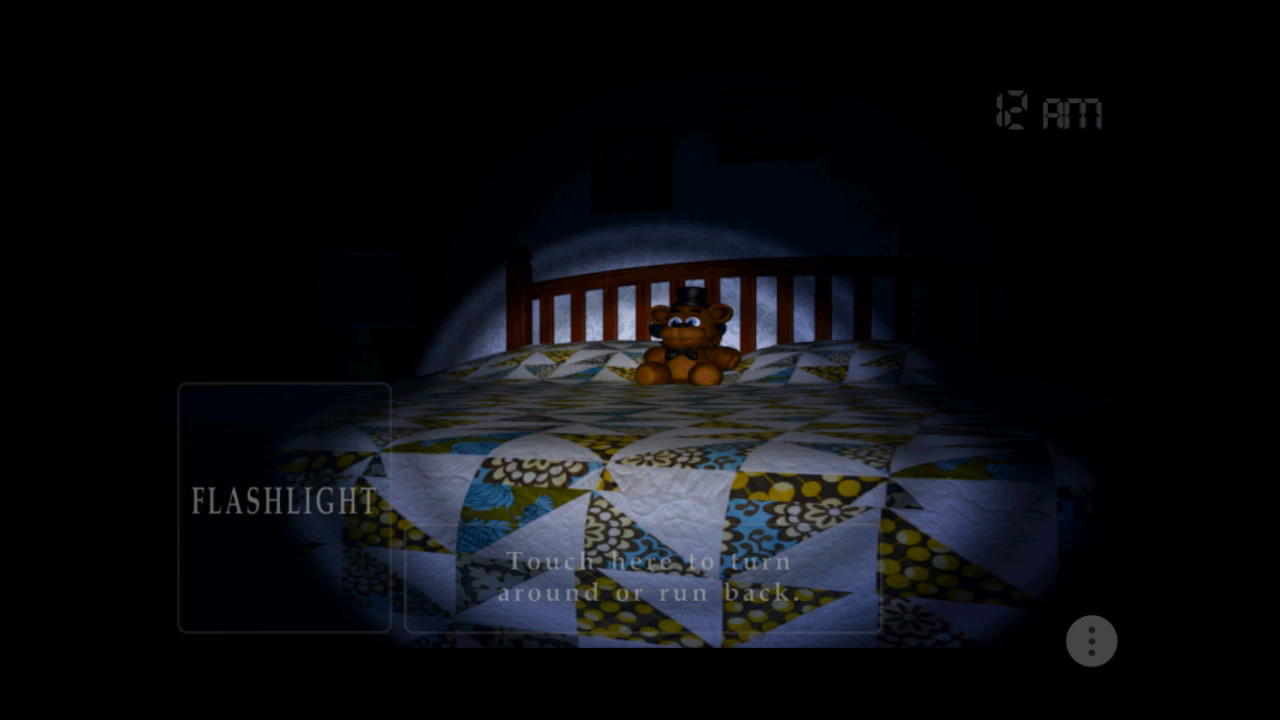
{"action": "left_click", "coordinate": [640, 570]}
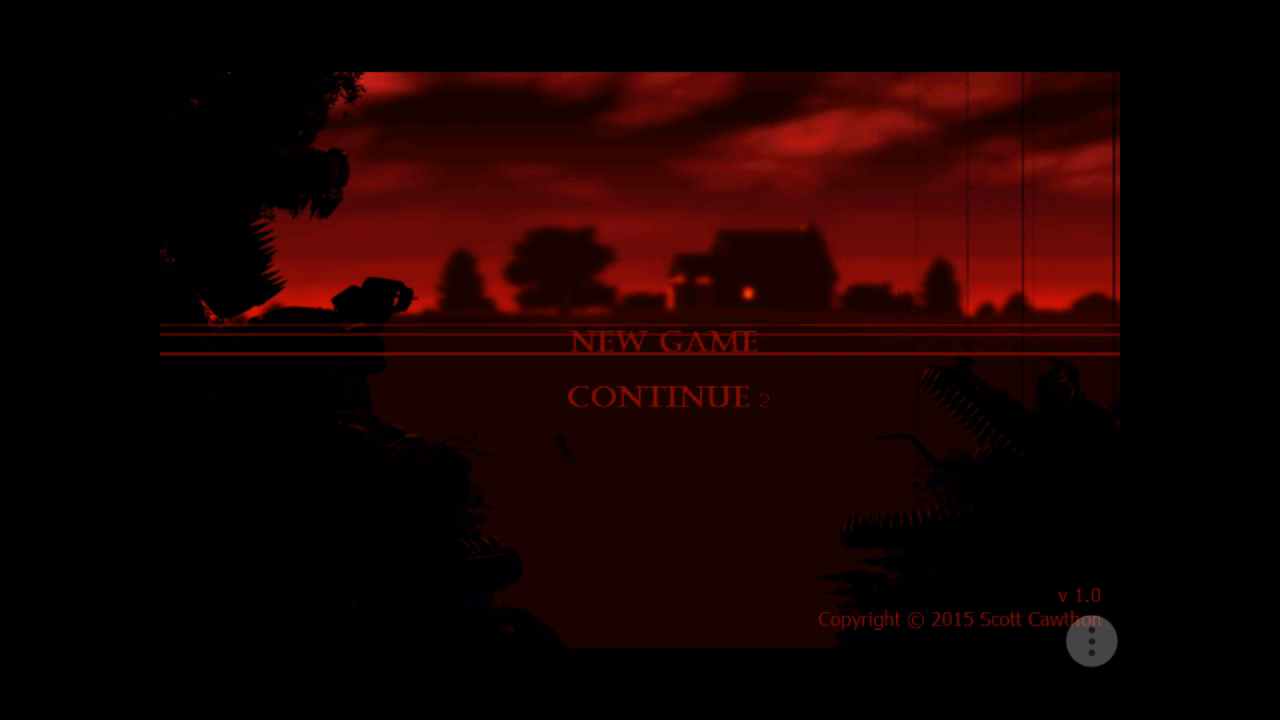
Resume the night and light up the first hallway before returning to the bedroom
{"action": "left_click", "coordinate": [664, 340]}
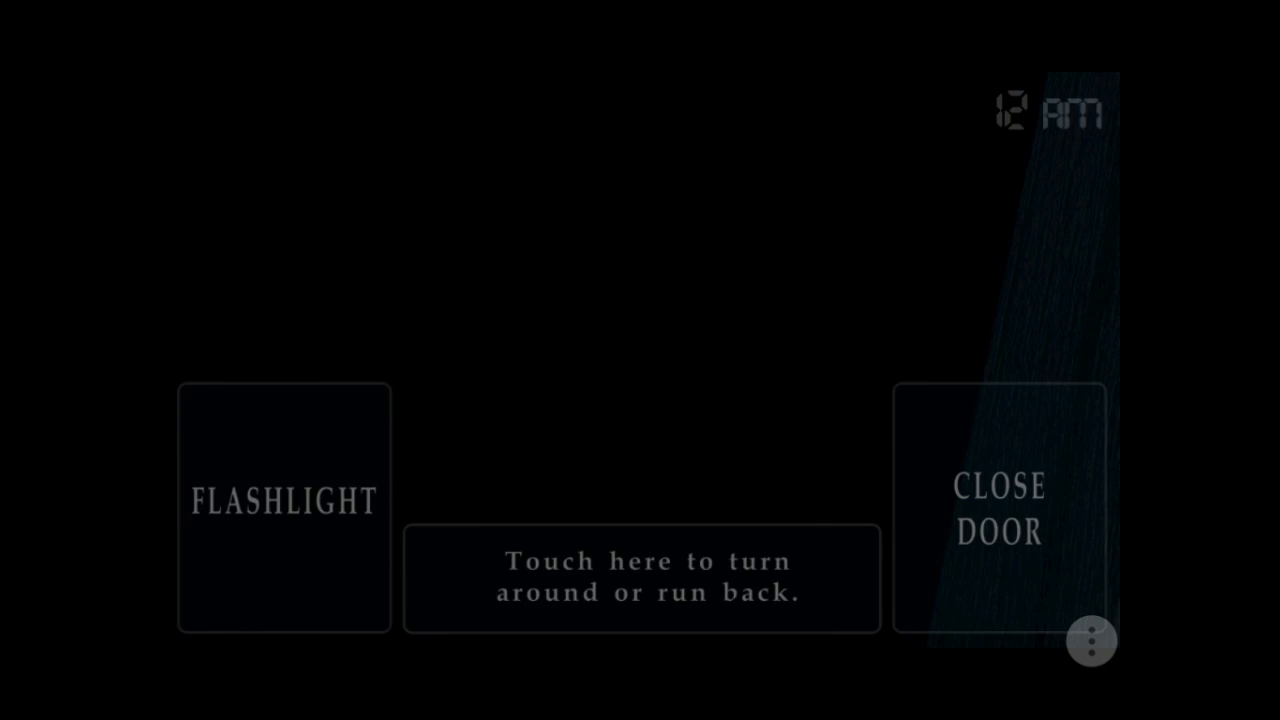
{"action": "left_click", "coordinate": [284, 504]}
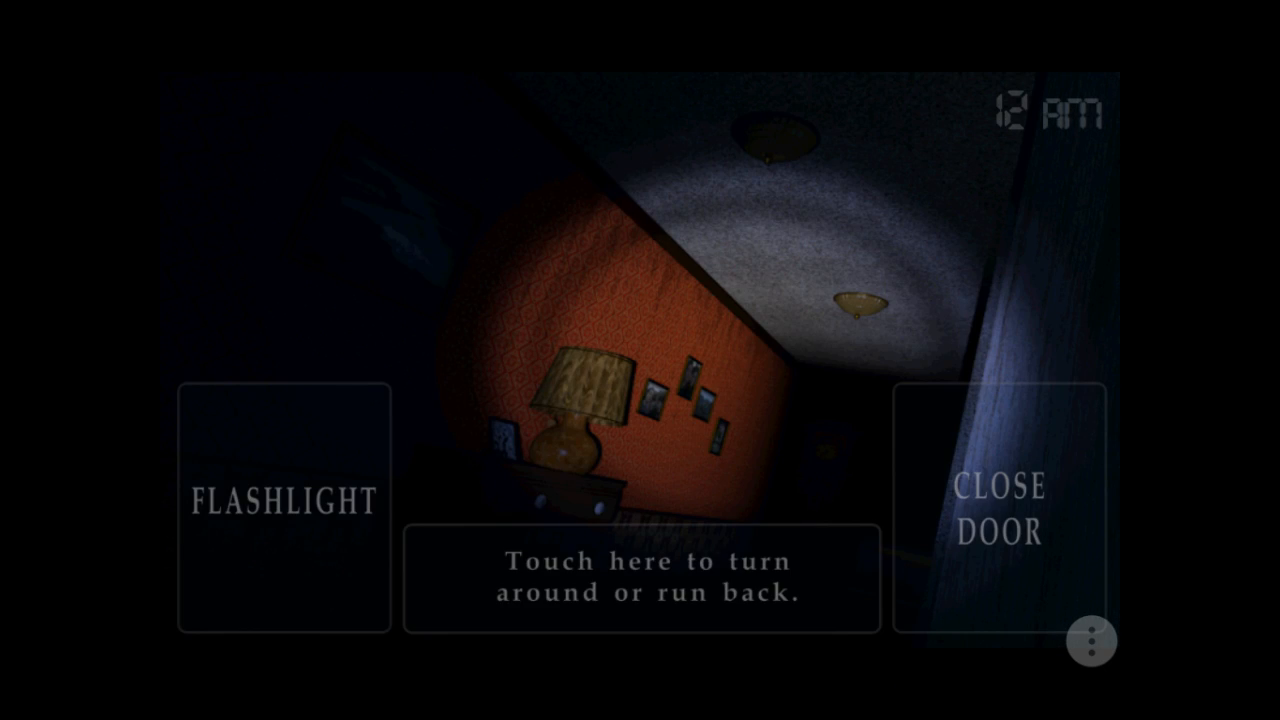
{"action": "left_click", "coordinate": [640, 576]}
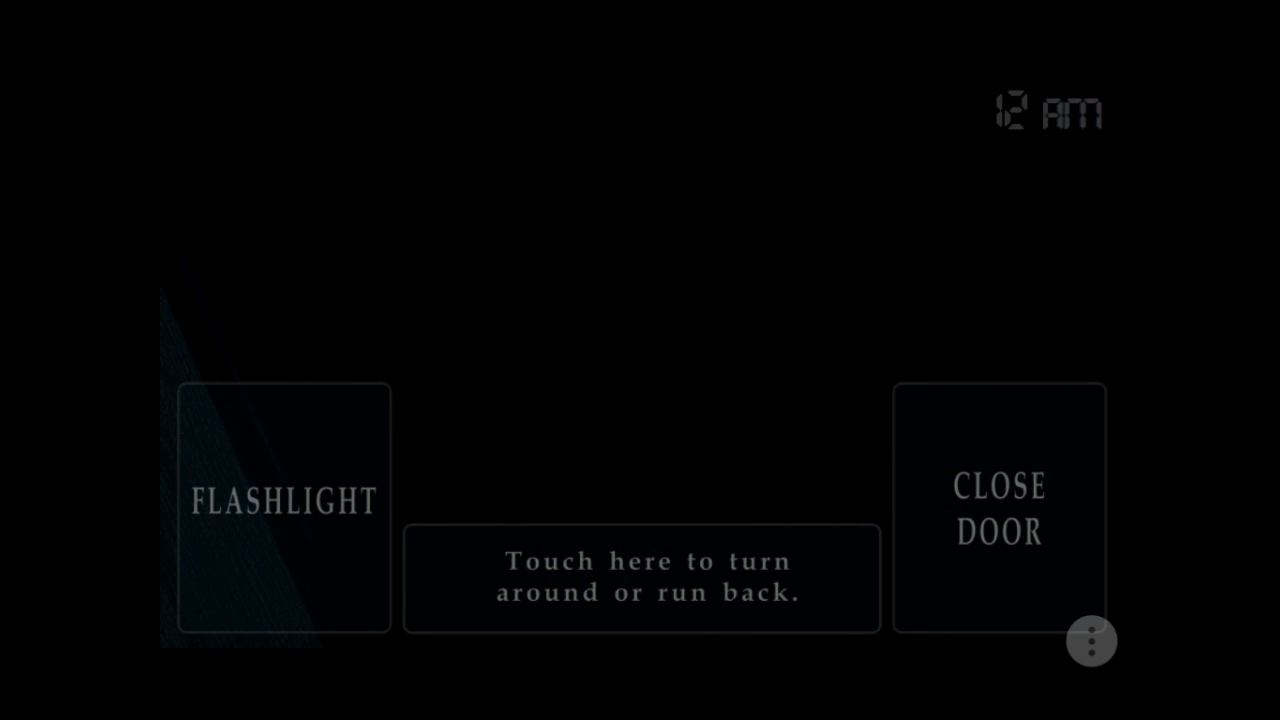
{"action": "left_click", "coordinate": [284, 504]}
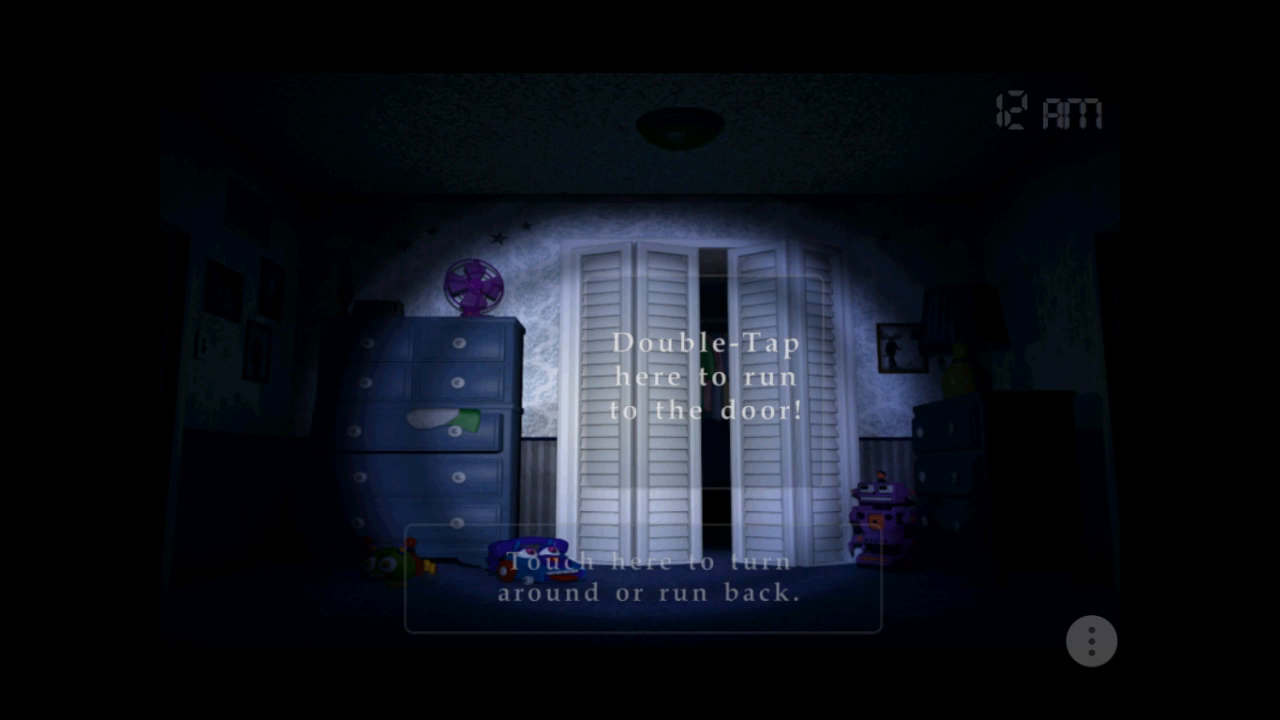
Run to the left door, turn back, then run to the right door and check its hallway
{"action": "left_click", "coordinate": [640, 580]}
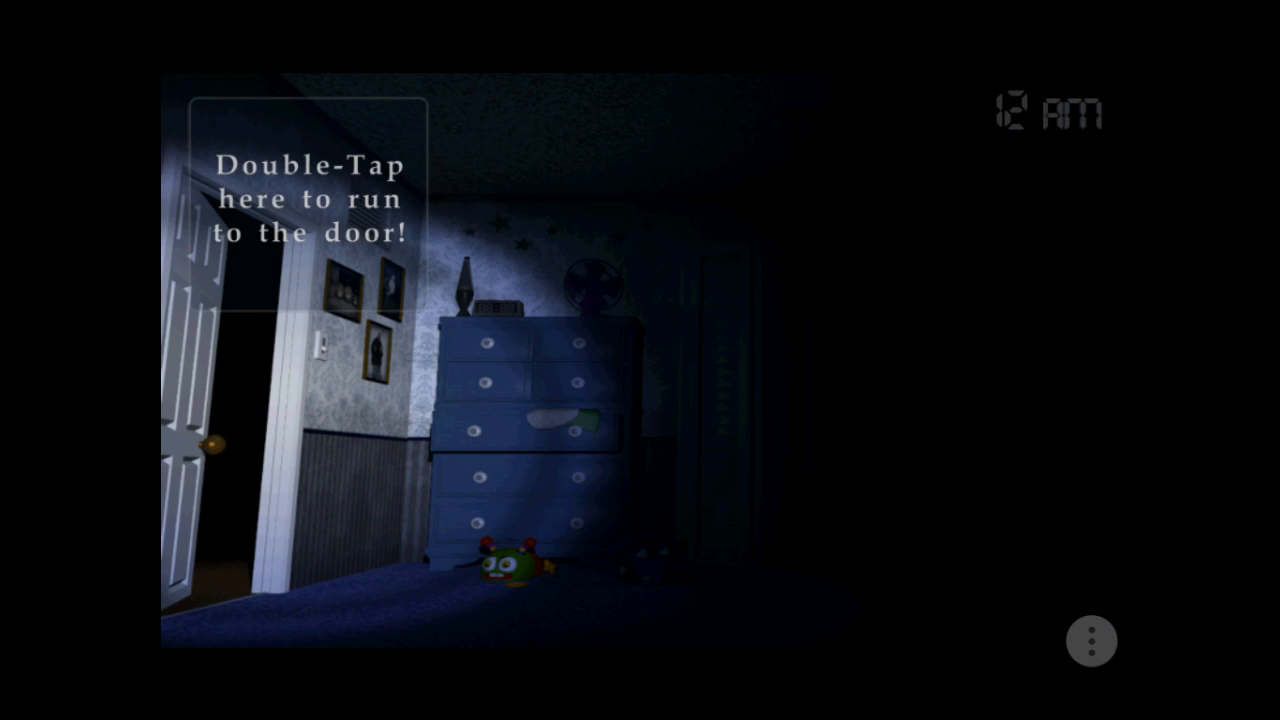
{"action": "double_click", "coordinate": [304, 200]}
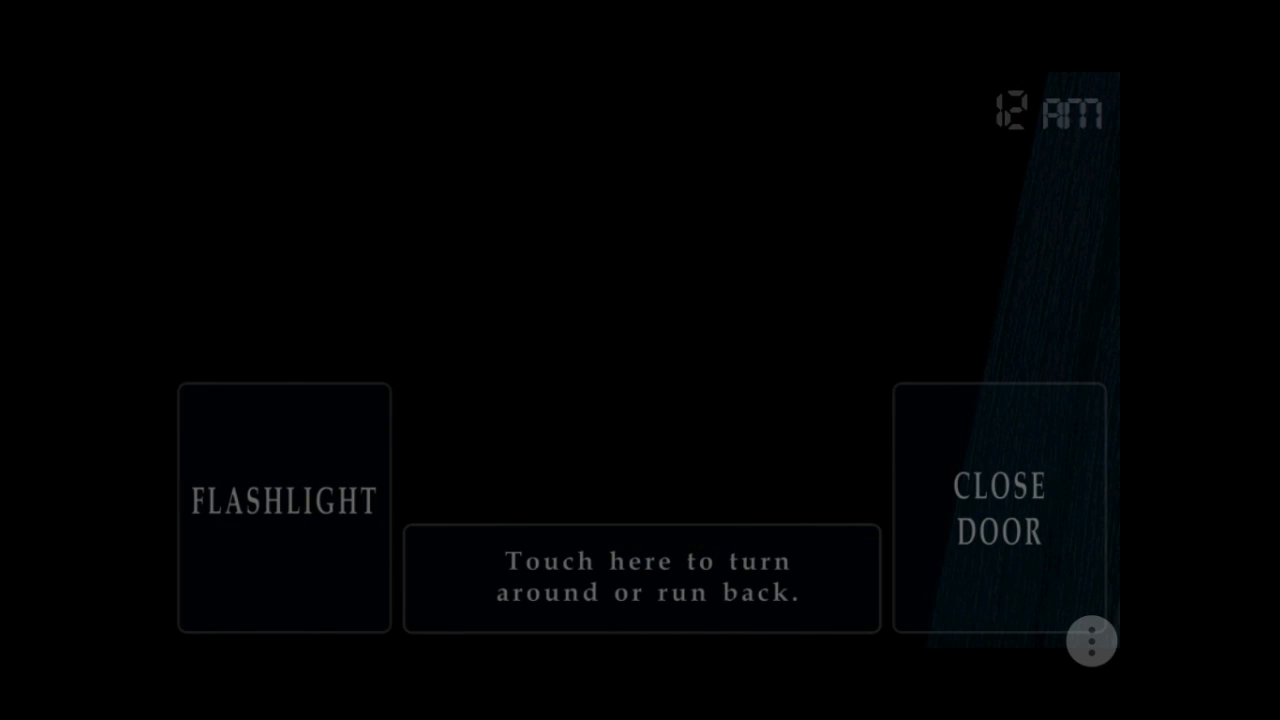
{"action": "left_click", "coordinate": [284, 508]}
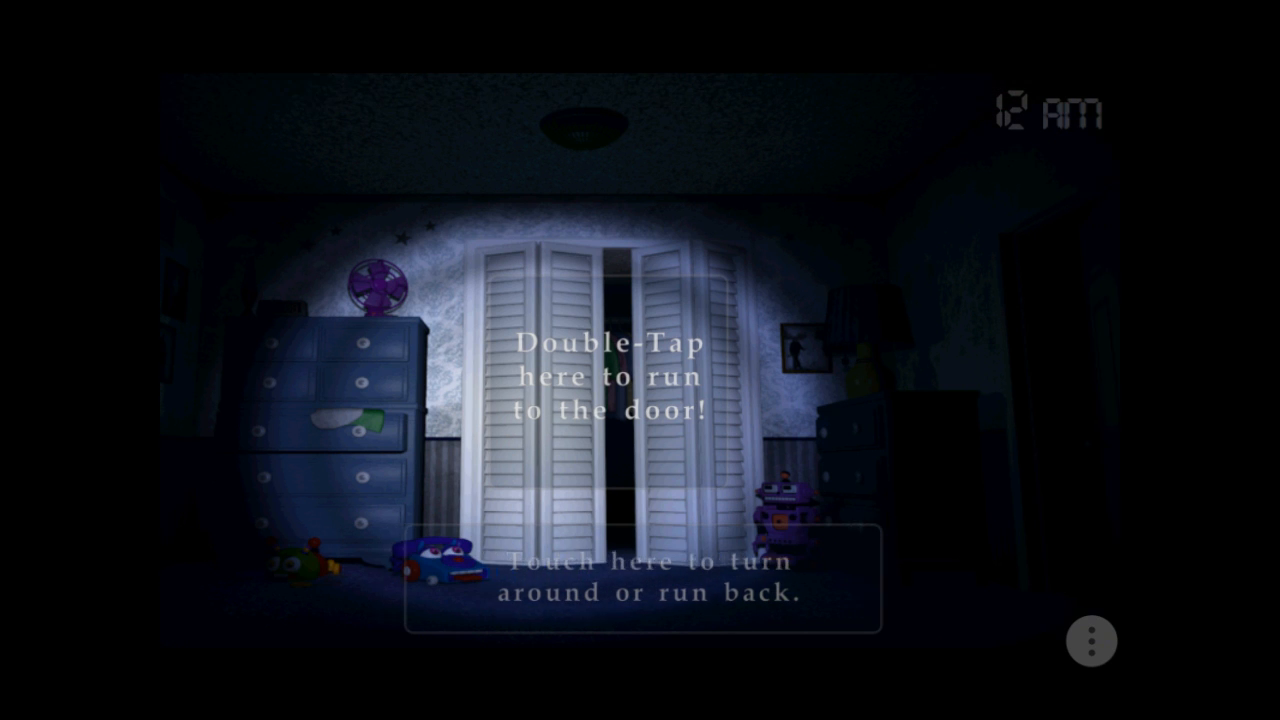
{"action": "double_click", "coordinate": [614, 376]}
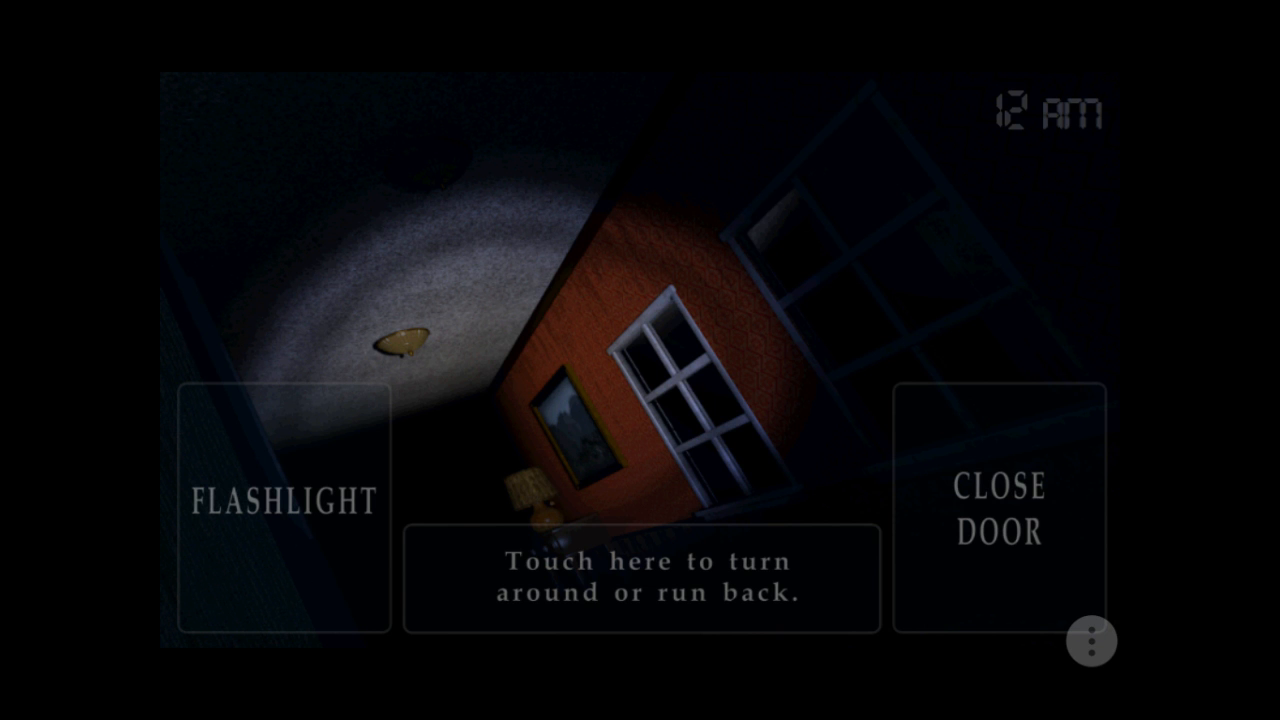
{"action": "left_click", "coordinate": [996, 510]}
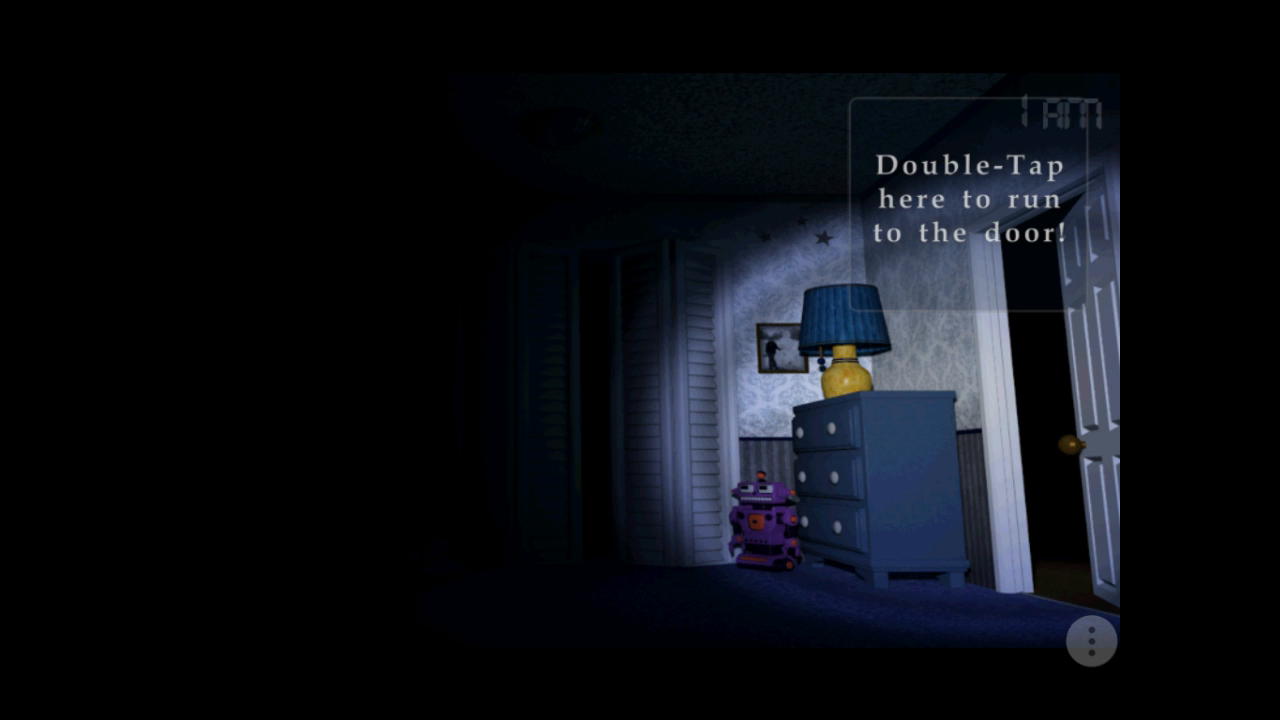
Check the right door, turn away, then run to the left door and return
{"action": "double_click", "coordinate": [970, 200]}
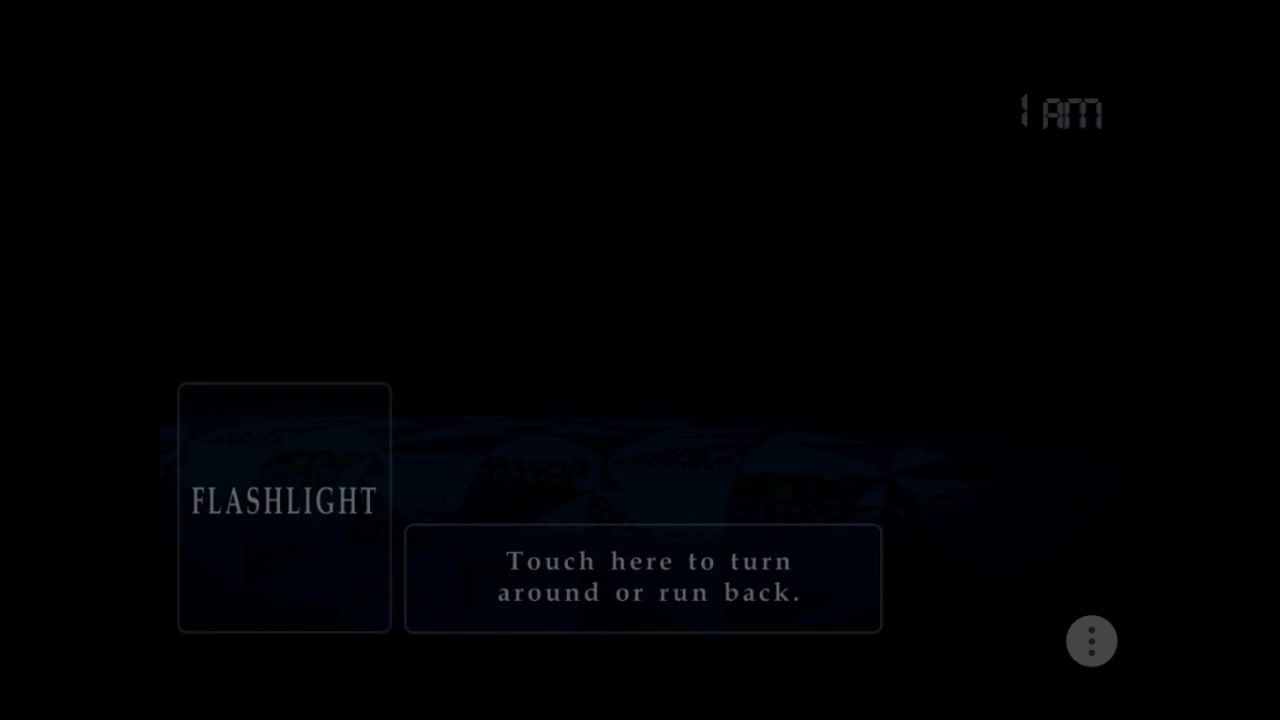
{"action": "left_click", "coordinate": [284, 504]}
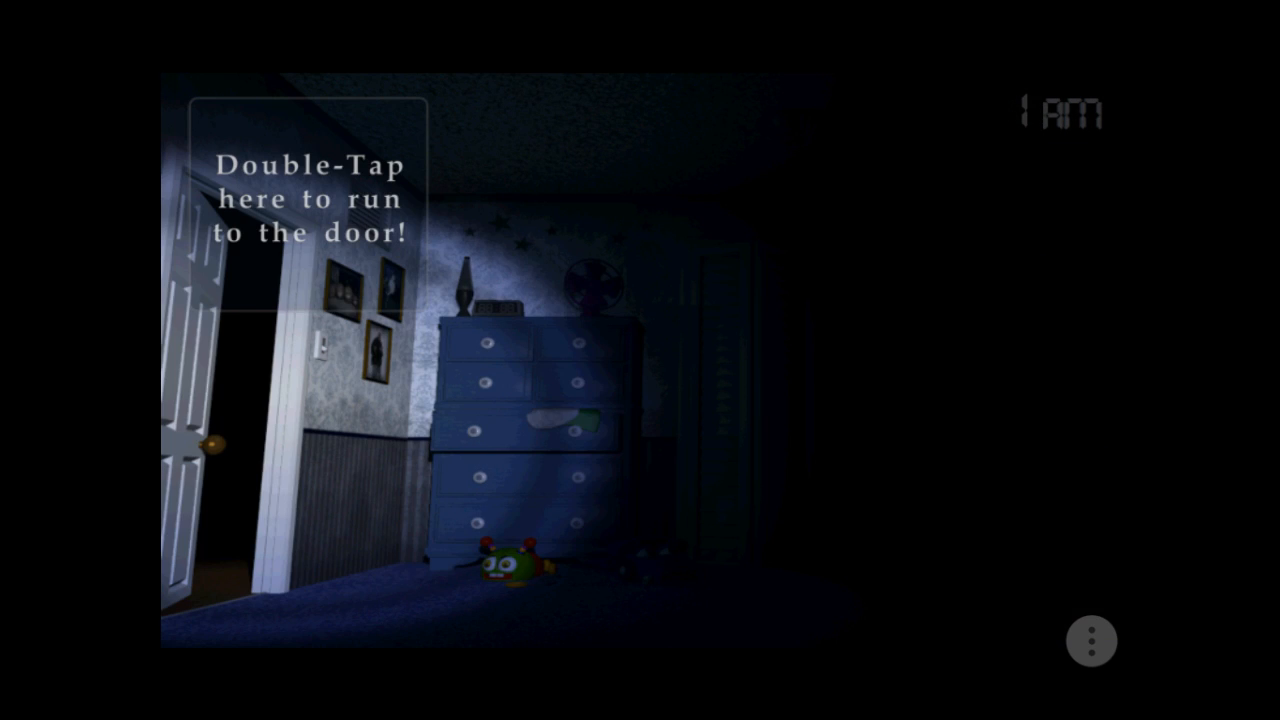
{"action": "double_click", "coordinate": [300, 200]}
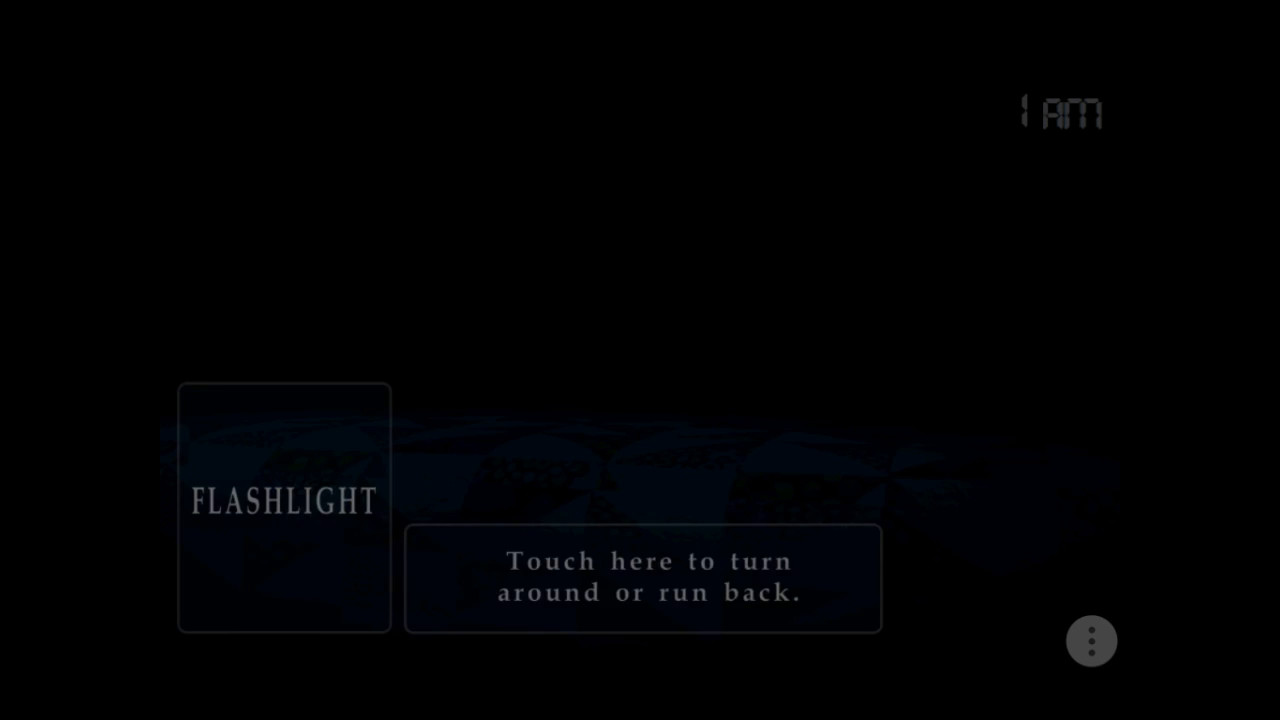
{"action": "left_click", "coordinate": [284, 504]}
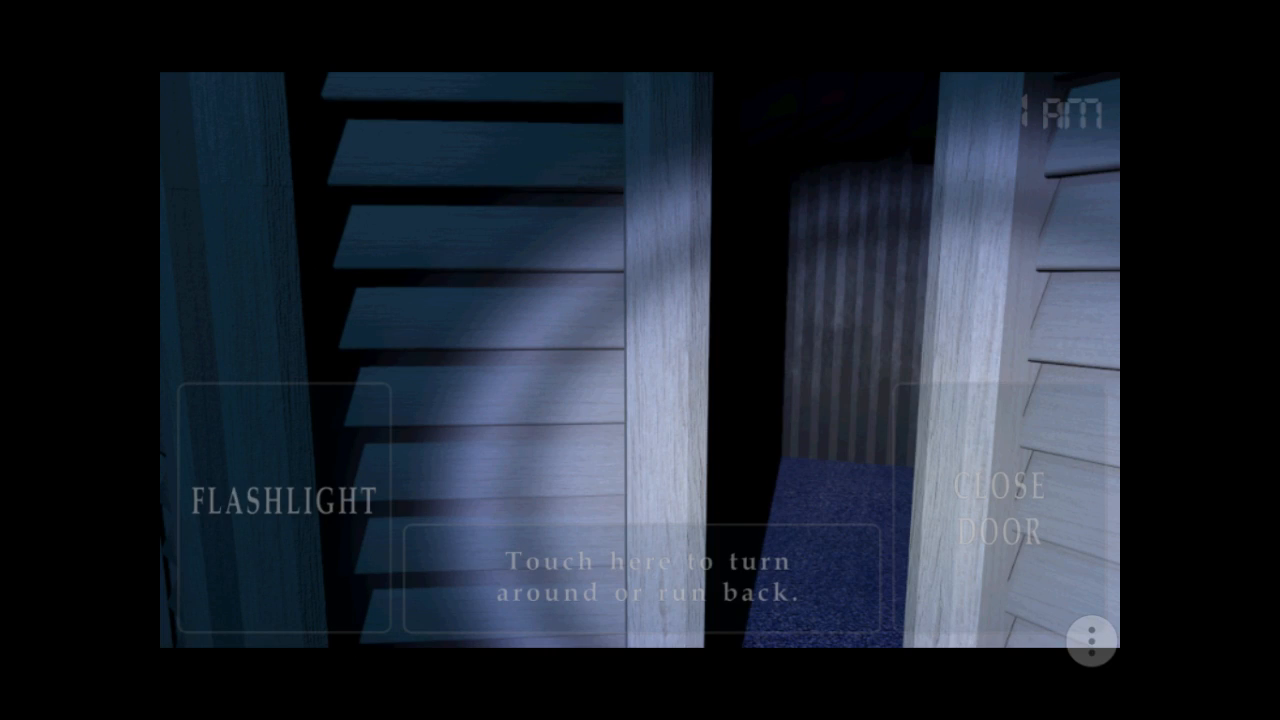
Back away from the closet, check the right door again and turn back to the bedroom
{"action": "left_click", "coordinate": [644, 576]}
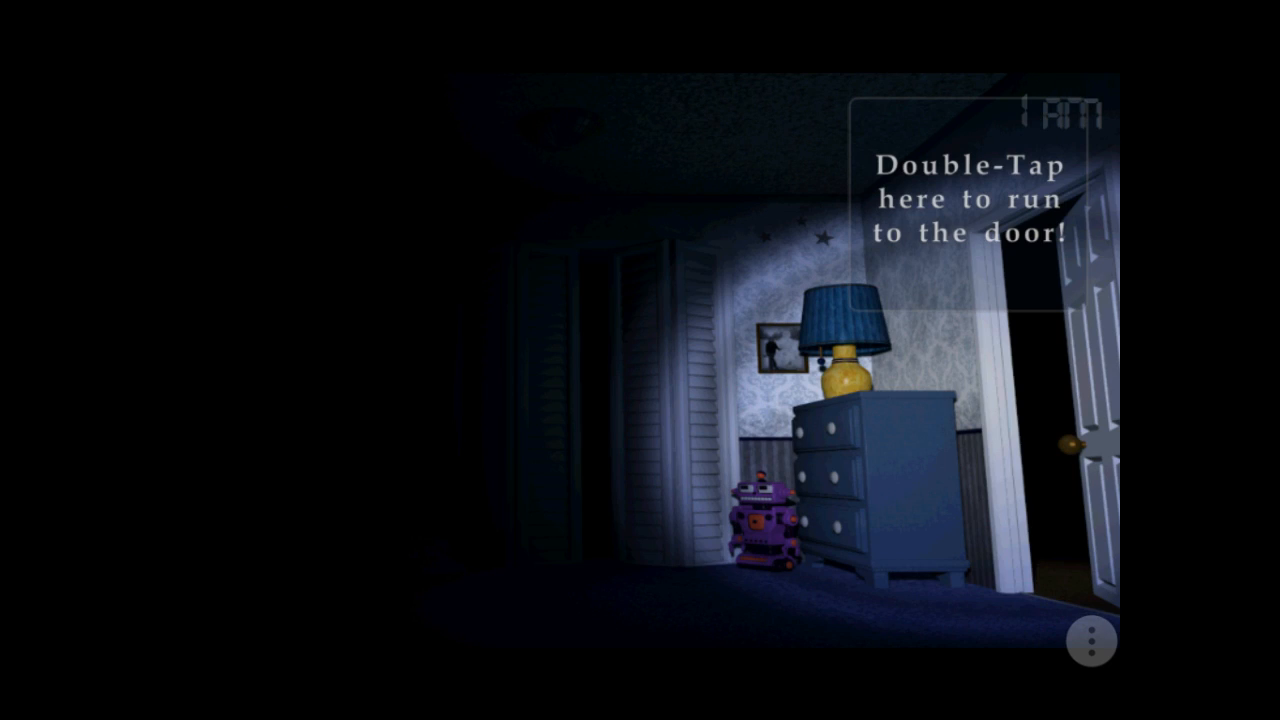
{"action": "double_click", "coordinate": [960, 200]}
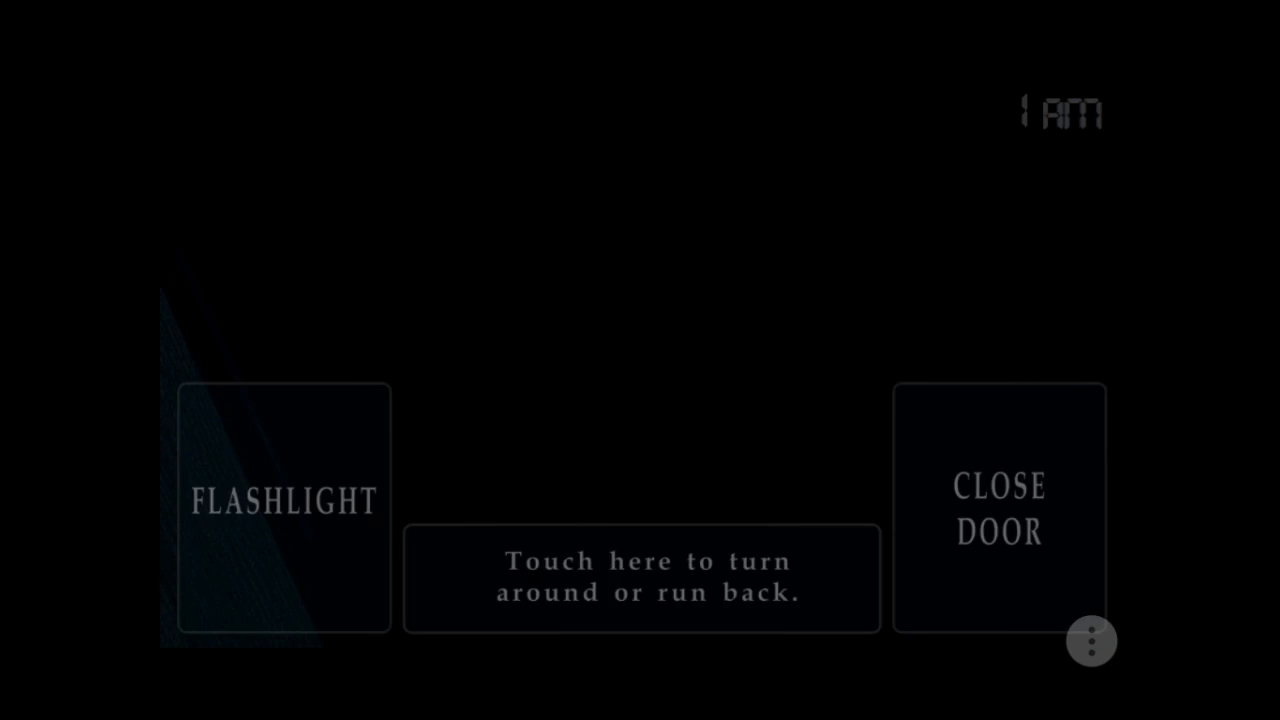
{"action": "left_click", "coordinate": [284, 504]}
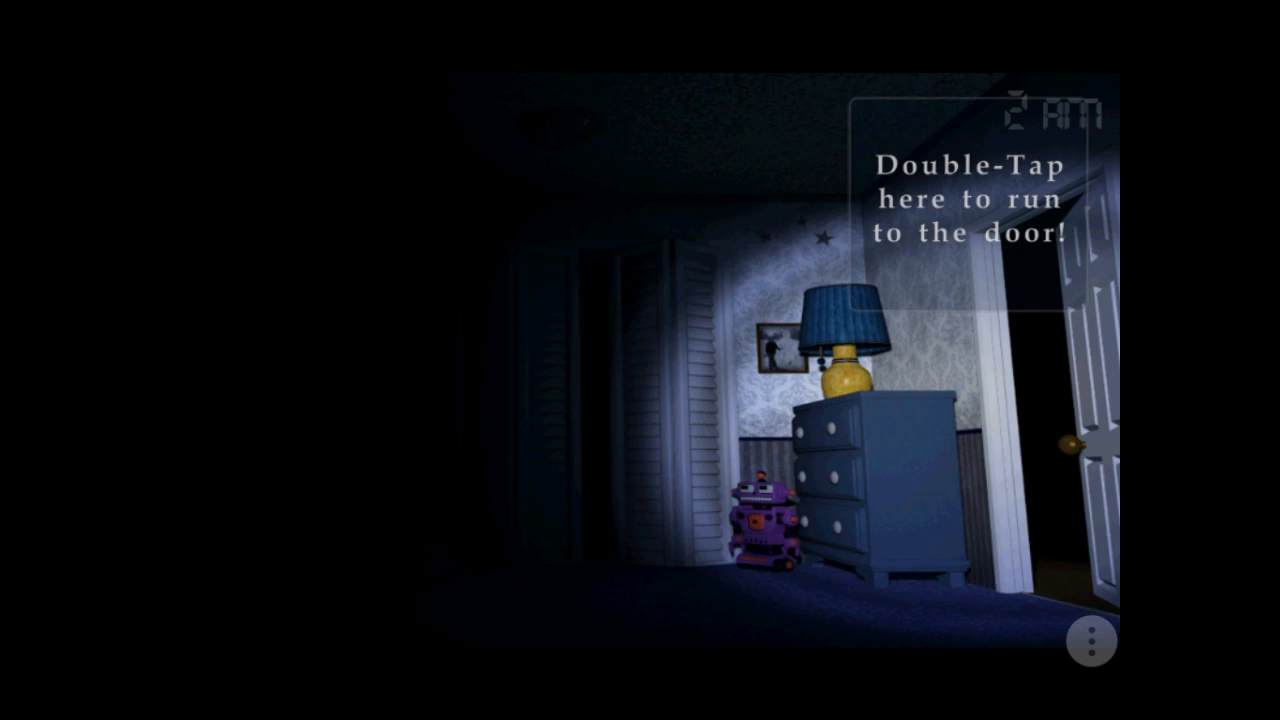
Run to the right door at 2 AM until the night ends at the title menu
{"action": "double_click", "coordinate": [970, 200]}
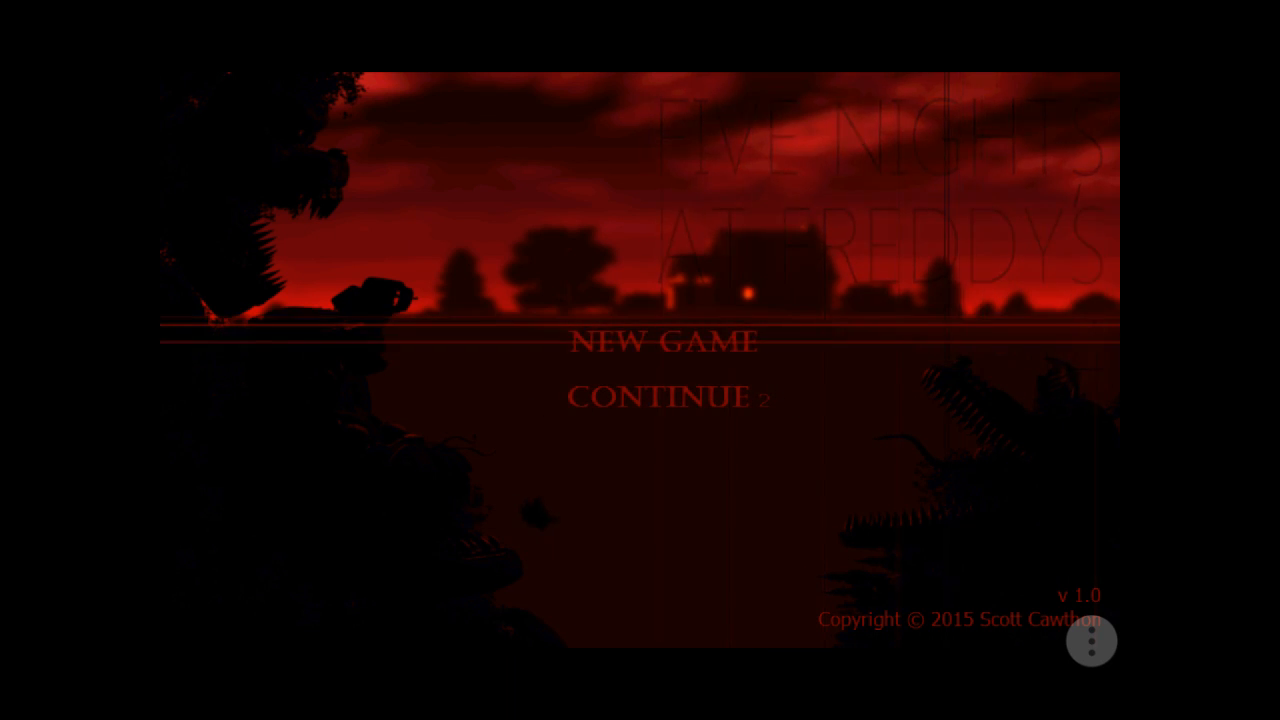
Resume the saved 12 AM night, check a bedroom door and run back from the hallway
{"action": "left_click", "coordinate": [668, 396]}
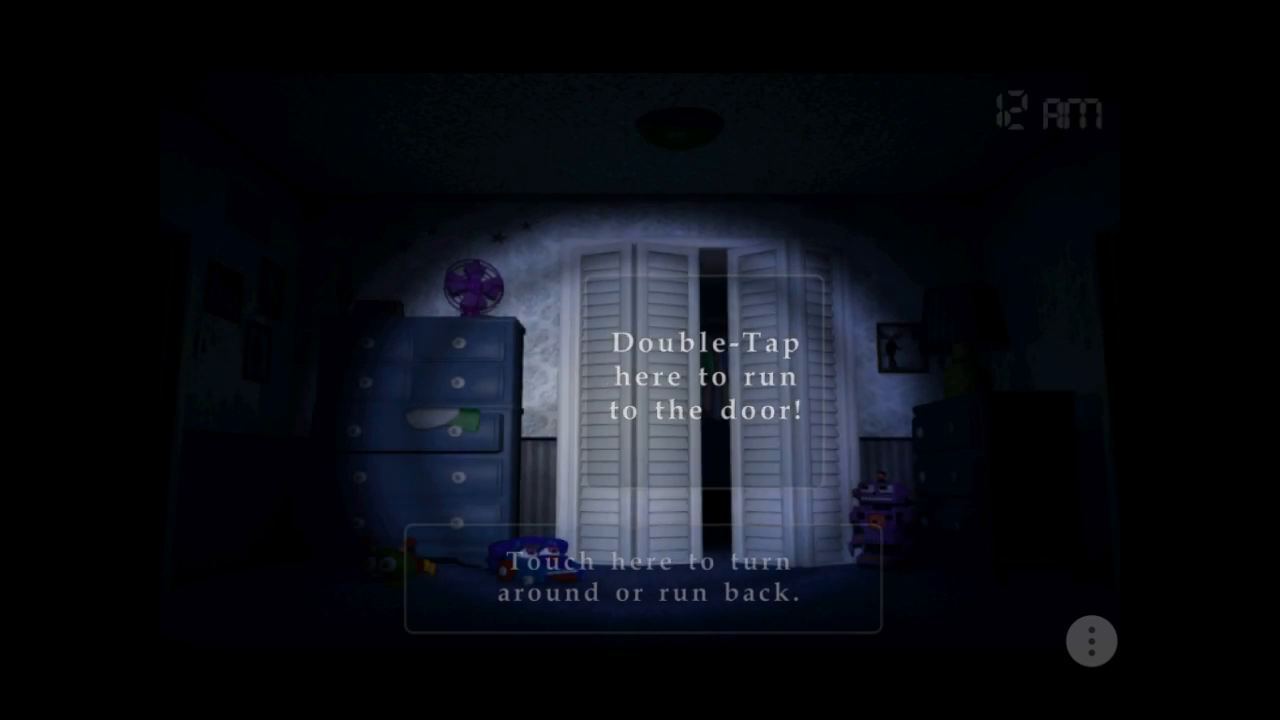
{"action": "double_click", "coordinate": [704, 376]}
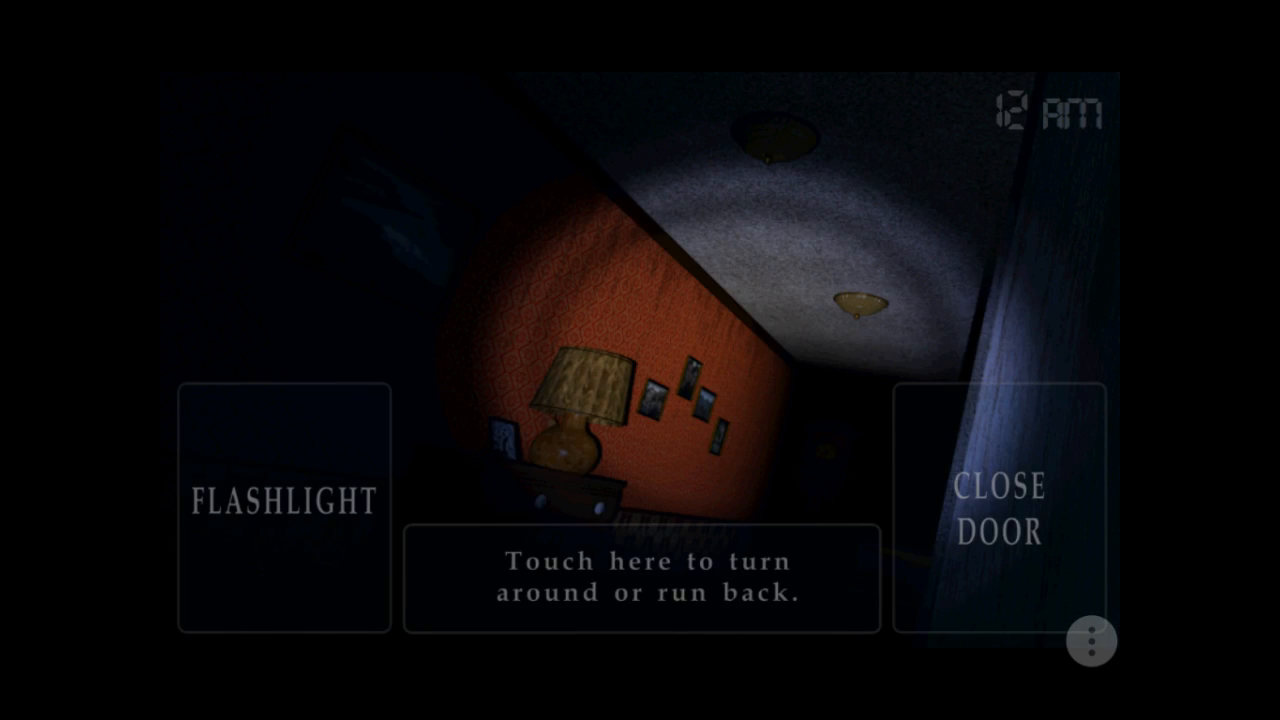
{"action": "left_click", "coordinate": [640, 576]}
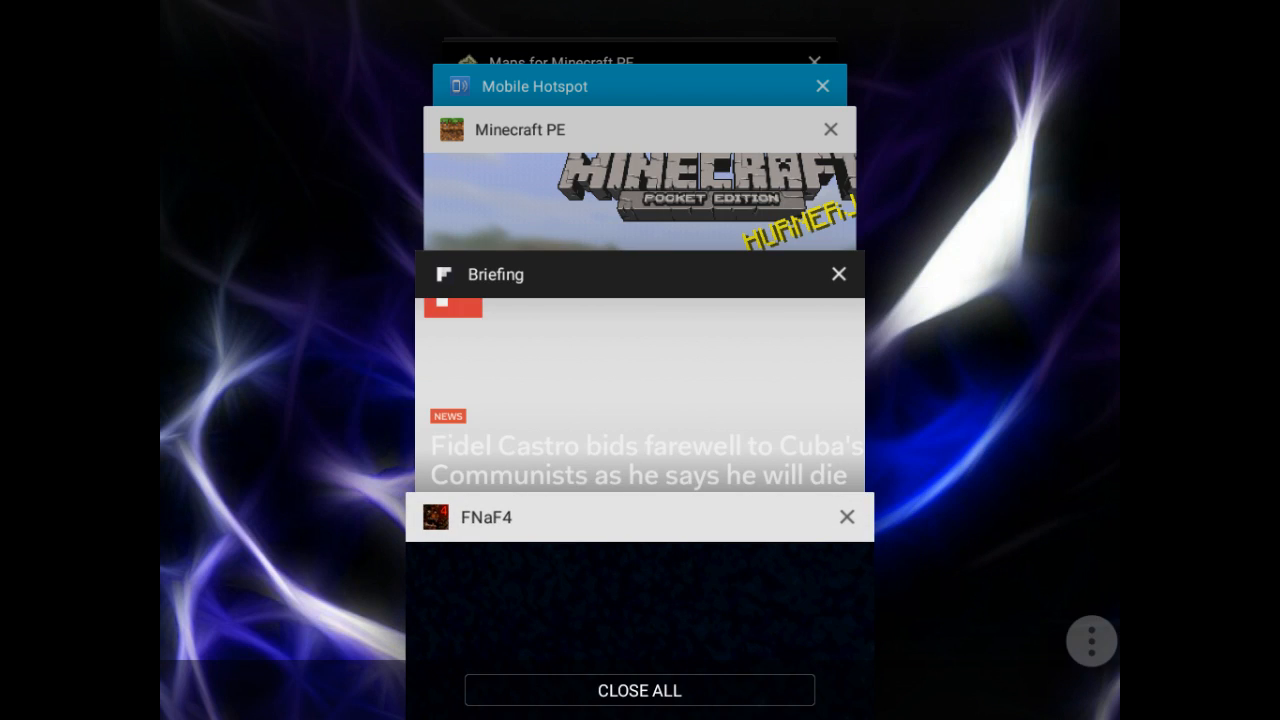
Clear all recent apps and relaunch Five Nights at Freddy's 4 from the home screen
{"action": "left_click", "coordinate": [640, 690]}
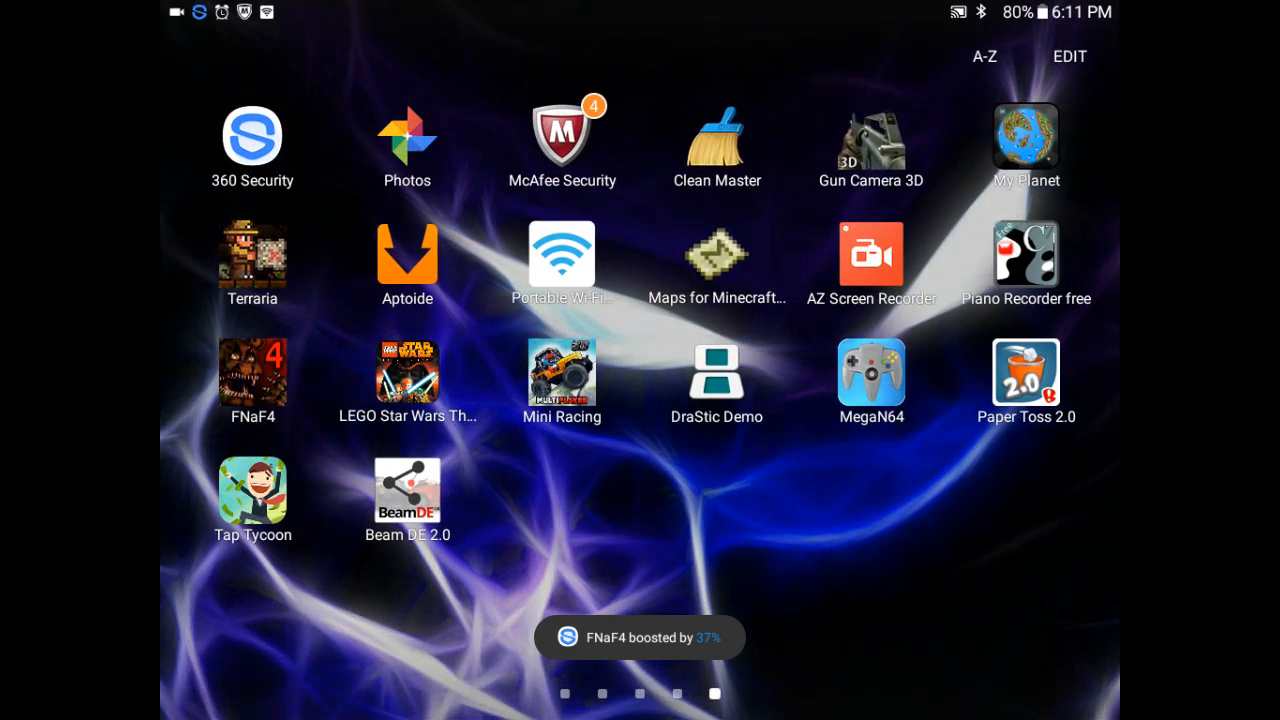
{"action": "left_click", "coordinate": [252, 376]}
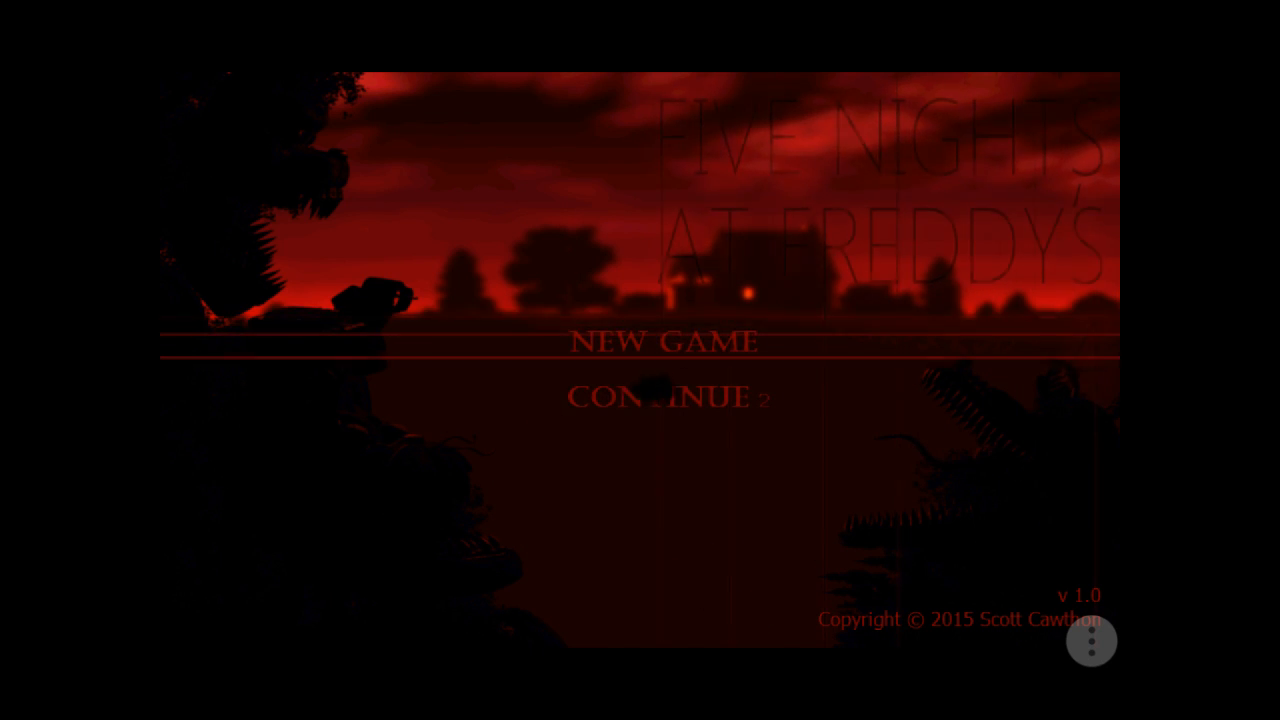
Resume the saved night, check the hallway door and run back into the bedroom
{"action": "left_click", "coordinate": [668, 396]}
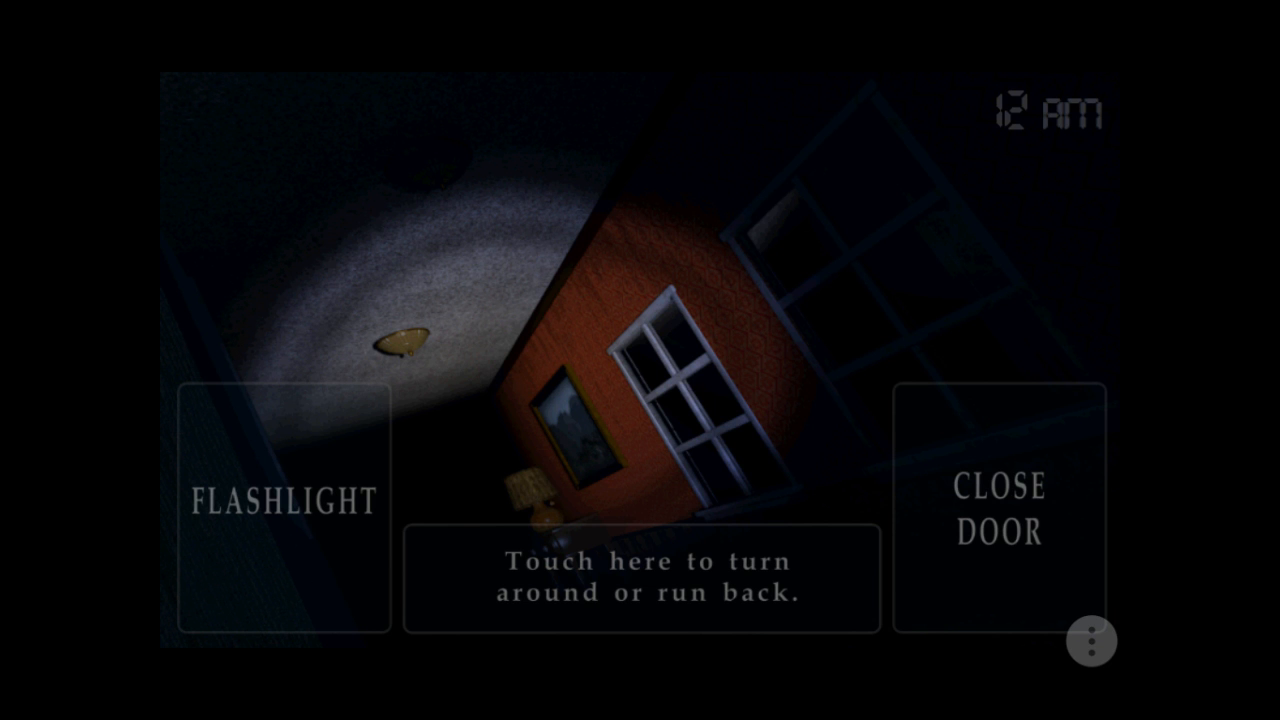
{"action": "left_click", "coordinate": [640, 576]}
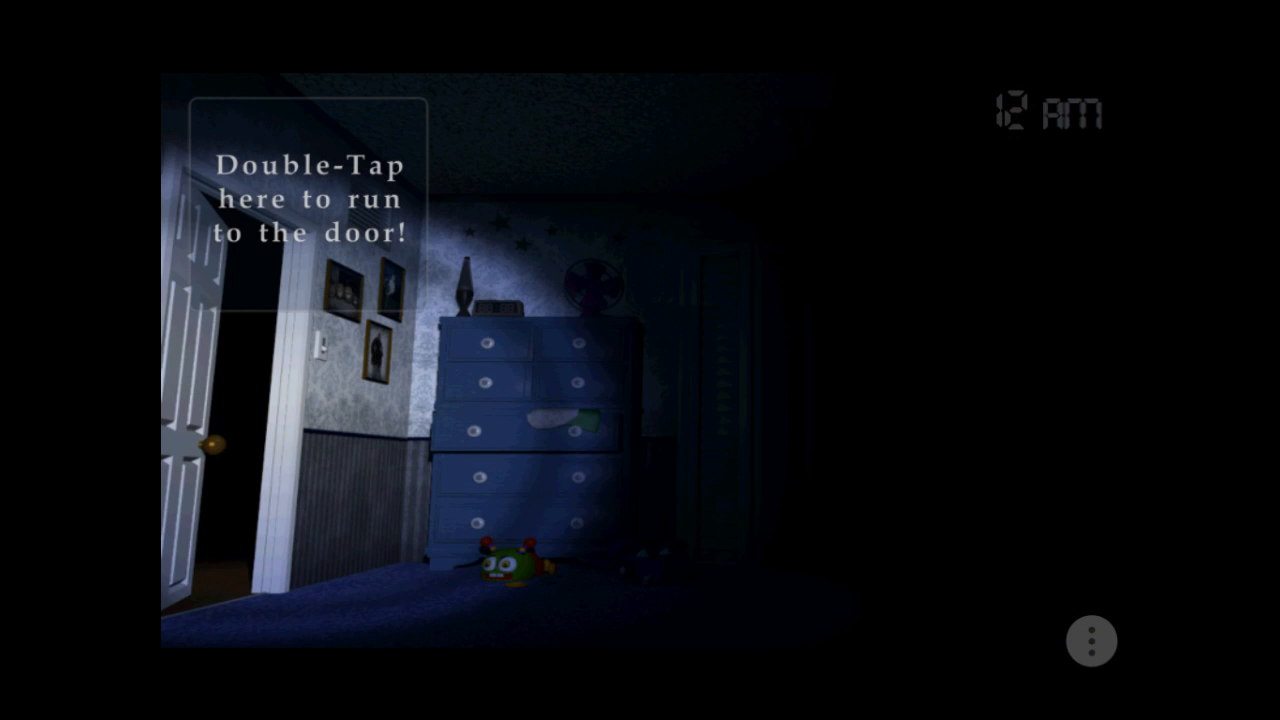
Check the left door twice with a closet check between, returning to the bedroom at 1 AM
{"action": "double_click", "coordinate": [304, 200]}
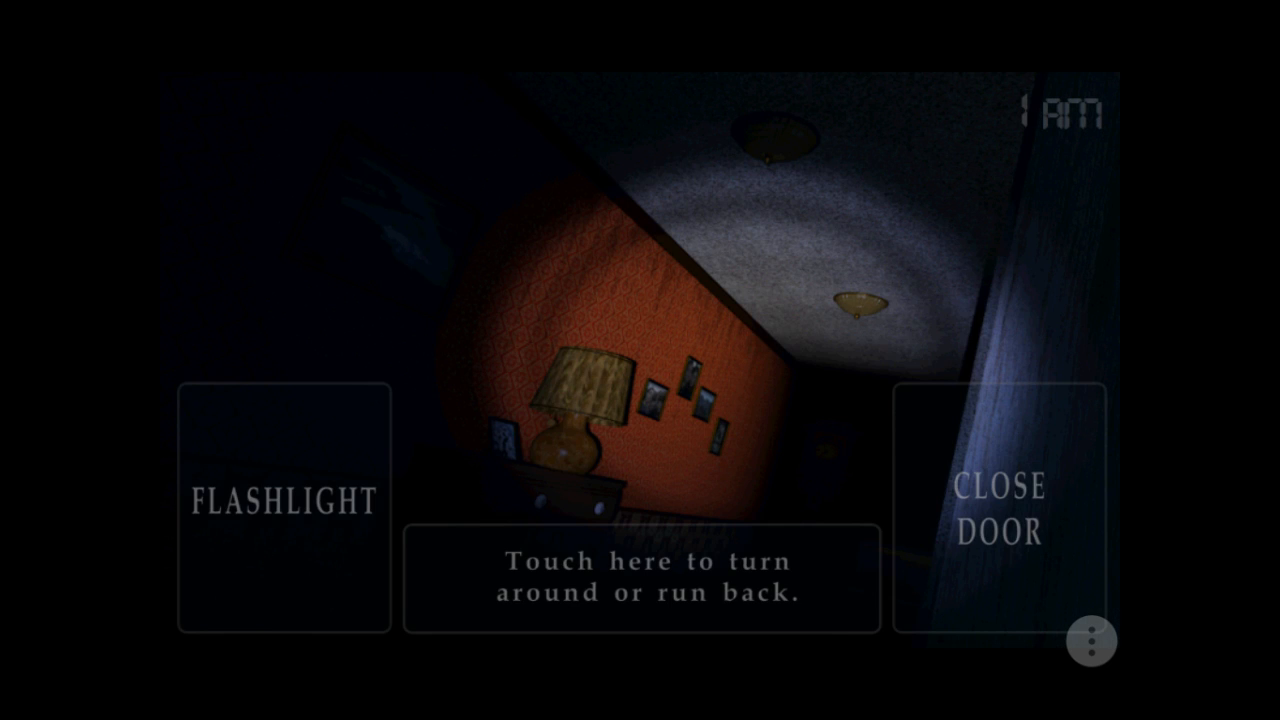
{"action": "left_click", "coordinate": [640, 576]}
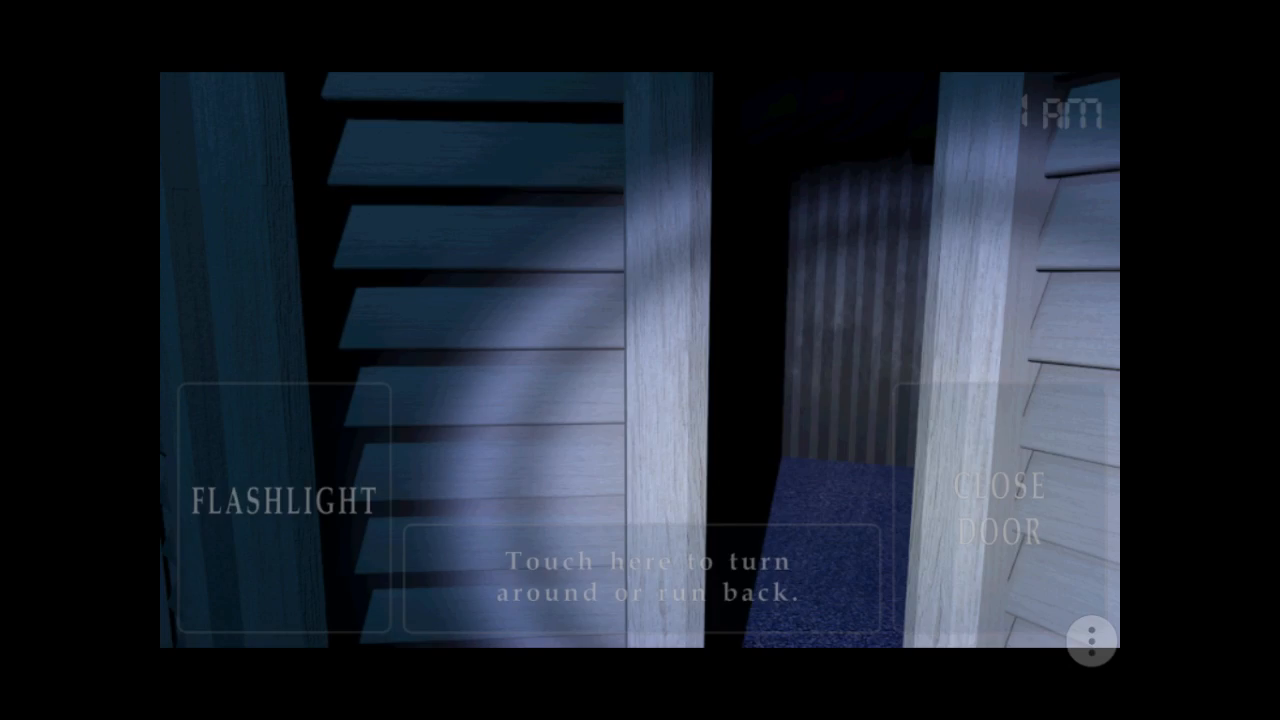
{"action": "left_click", "coordinate": [640, 576]}
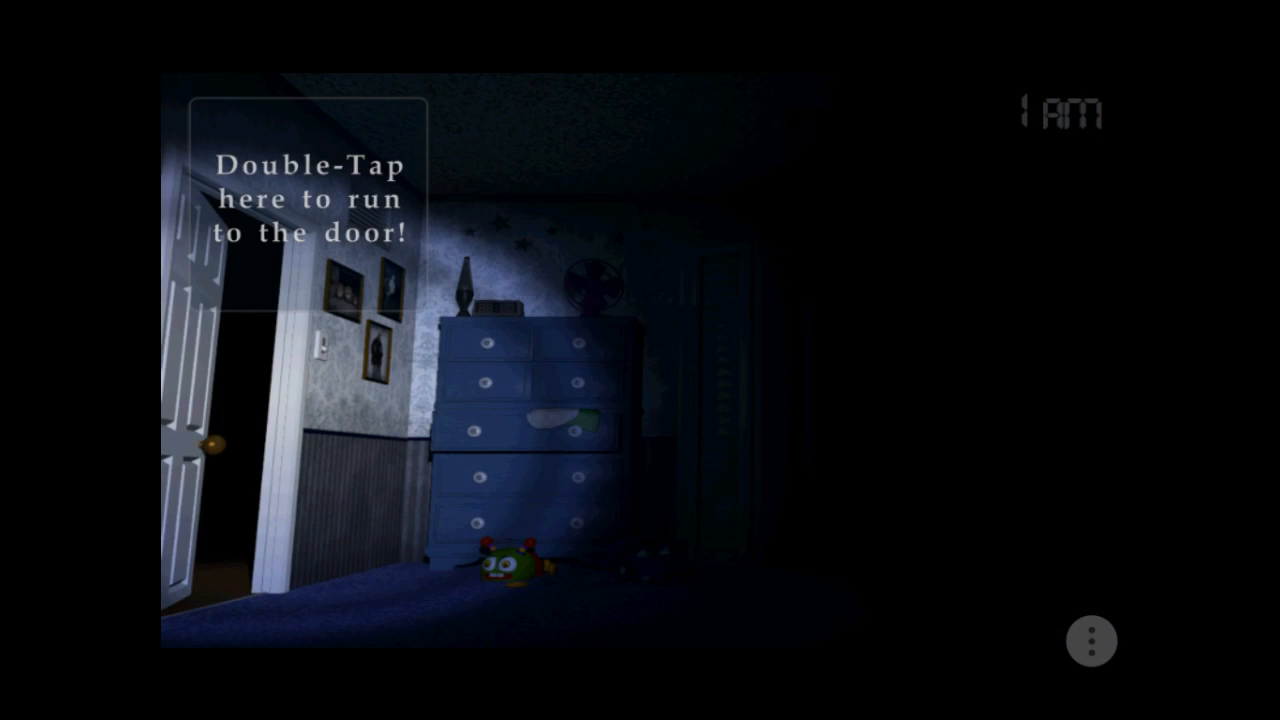
{"action": "double_click", "coordinate": [300, 200]}
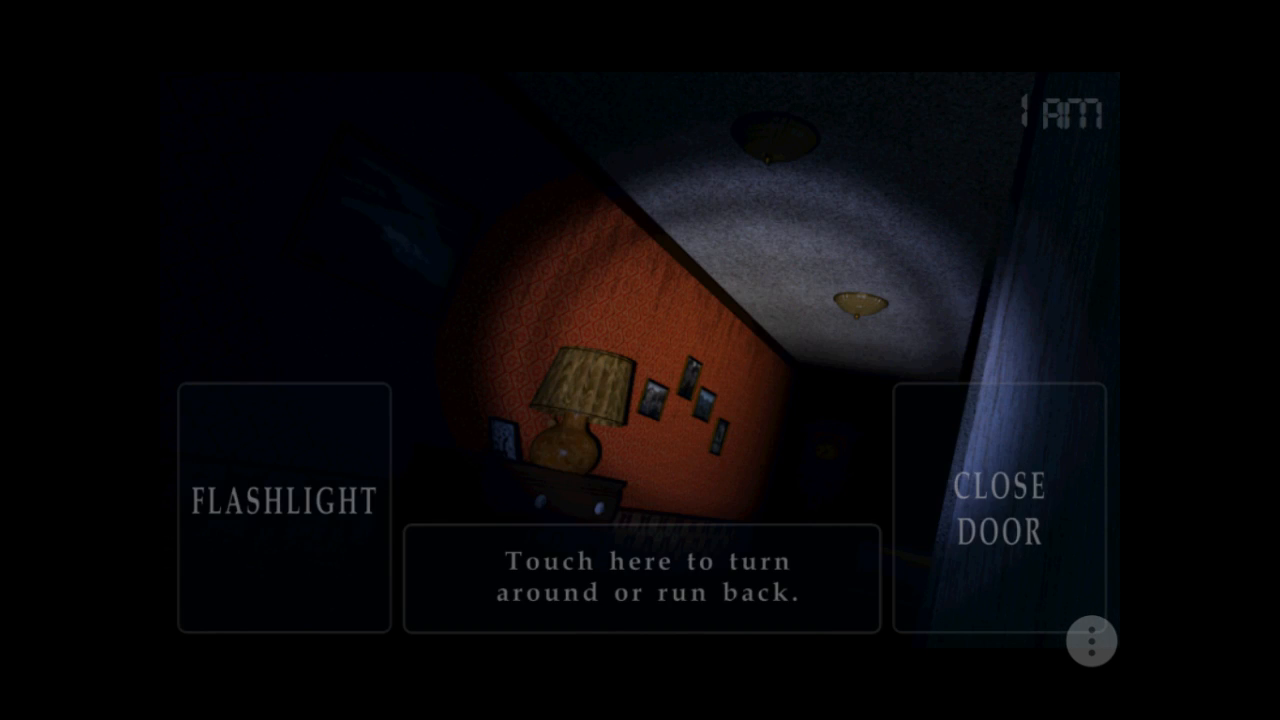
{"action": "left_click", "coordinate": [640, 576]}
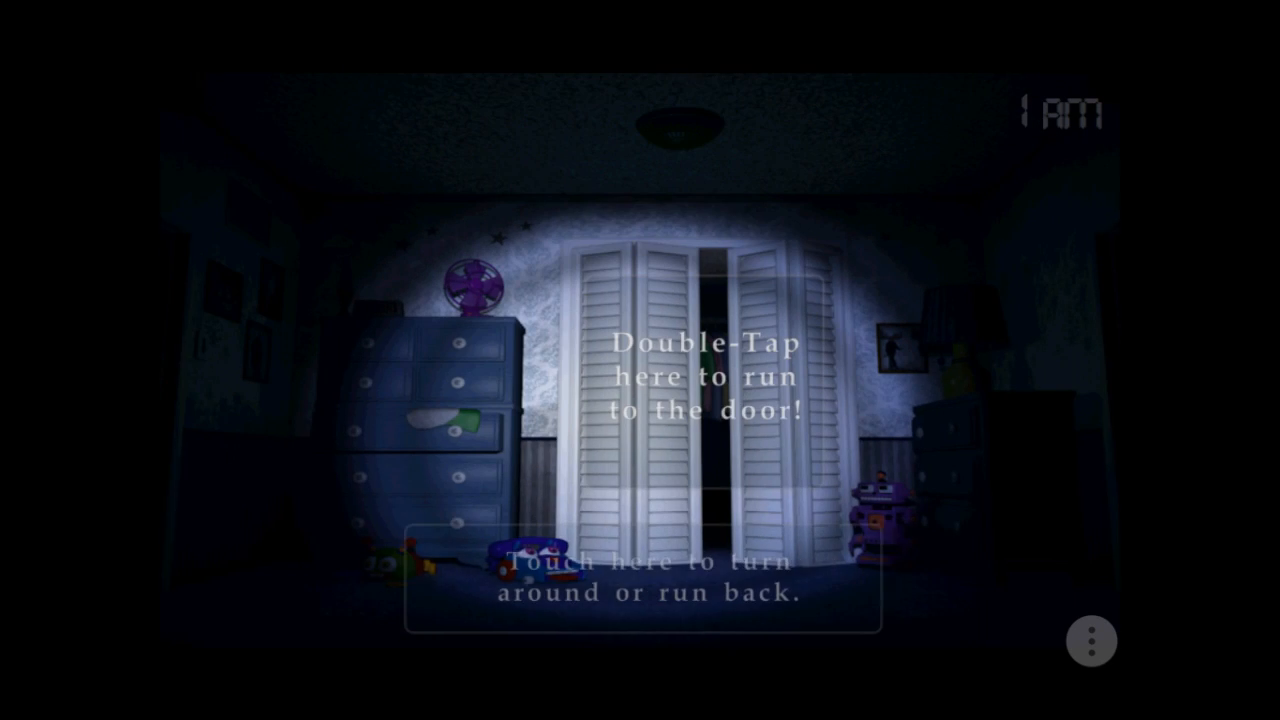
Check the closet, turn away, recheck it, then head to a dark doorway at 2 AM
{"action": "double_click", "coordinate": [704, 378]}
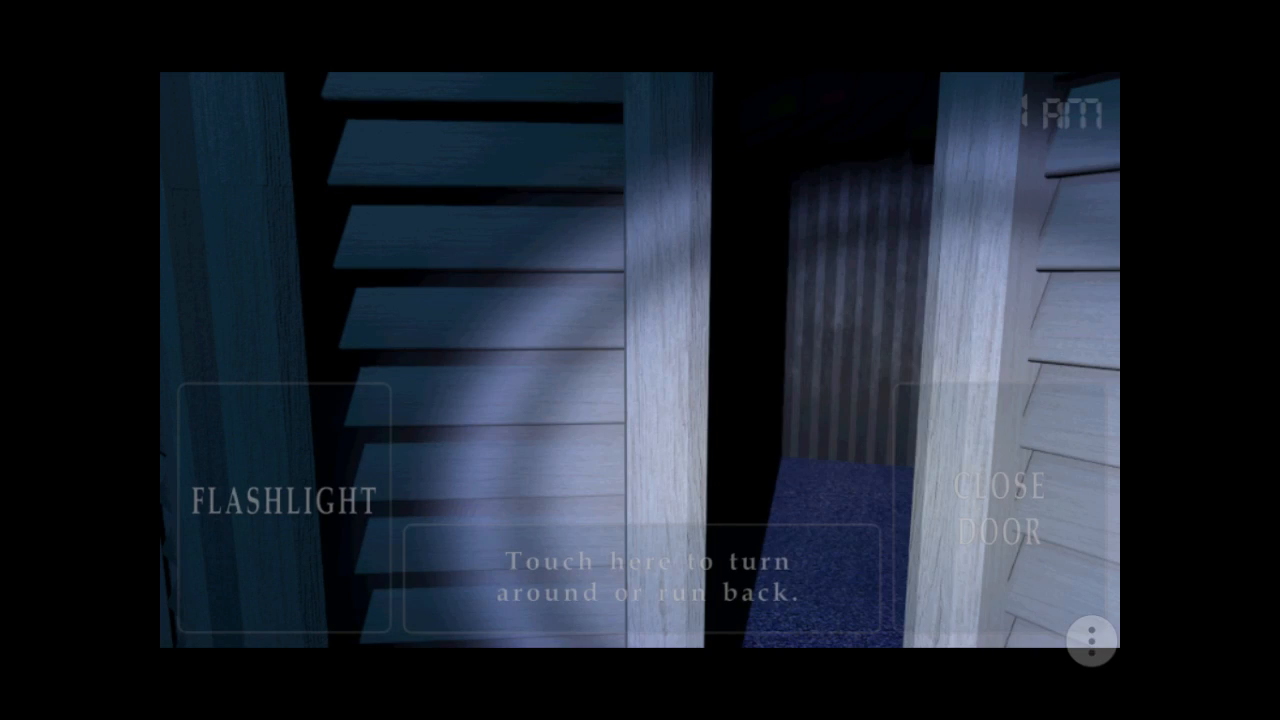
{"action": "left_click", "coordinate": [640, 576]}
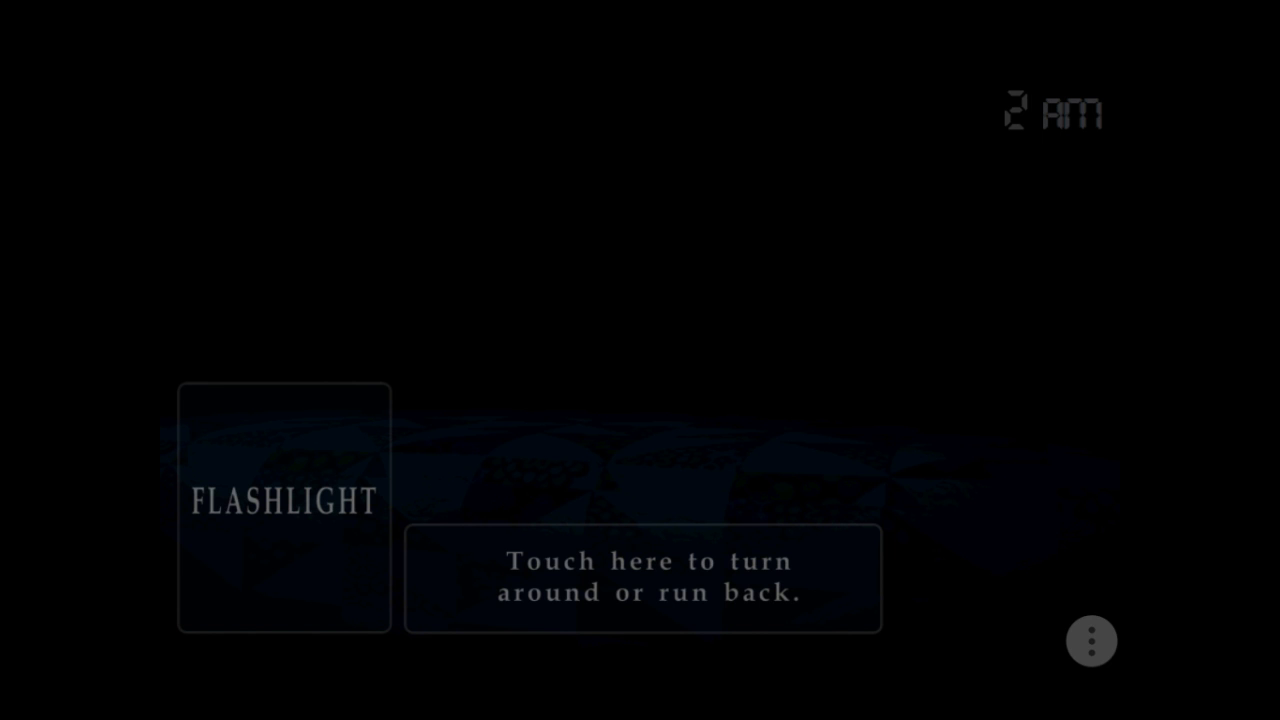
{"action": "left_click", "coordinate": [284, 504]}
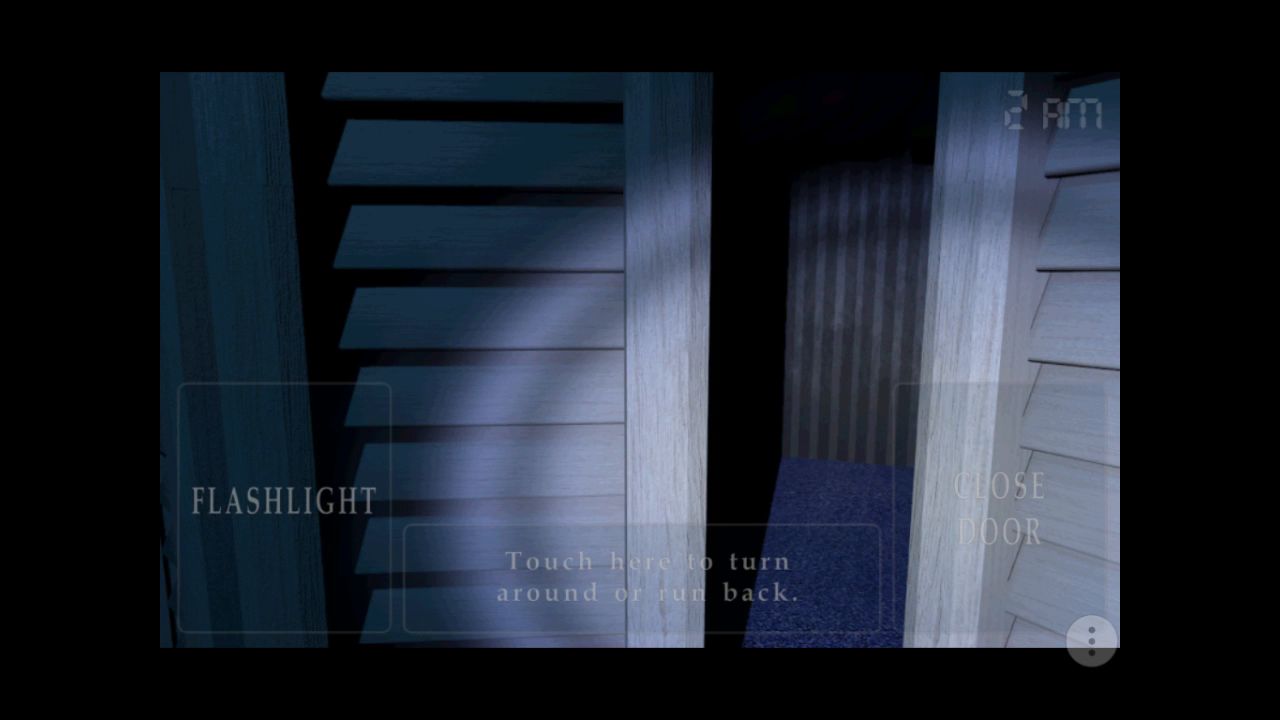
{"action": "left_click", "coordinate": [640, 576]}
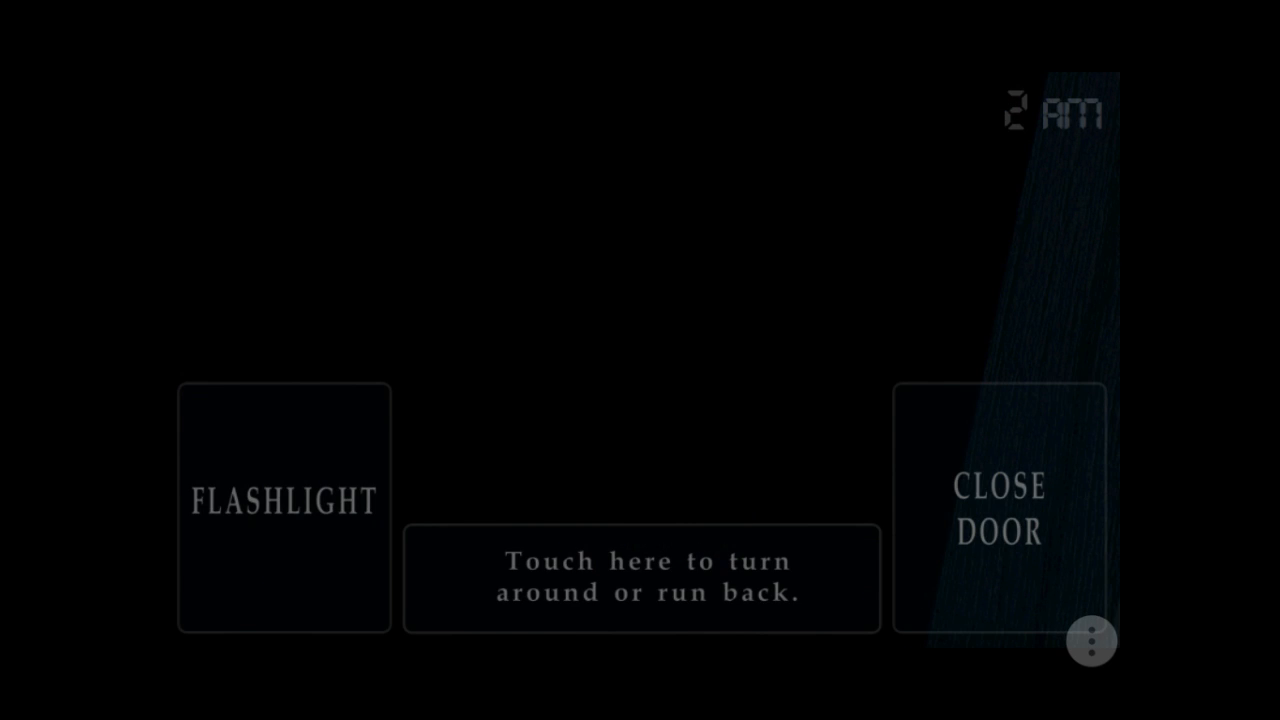
Check the bed, run to the closet and back, then run to a hallway door at 3 AM
{"action": "left_click", "coordinate": [284, 504]}
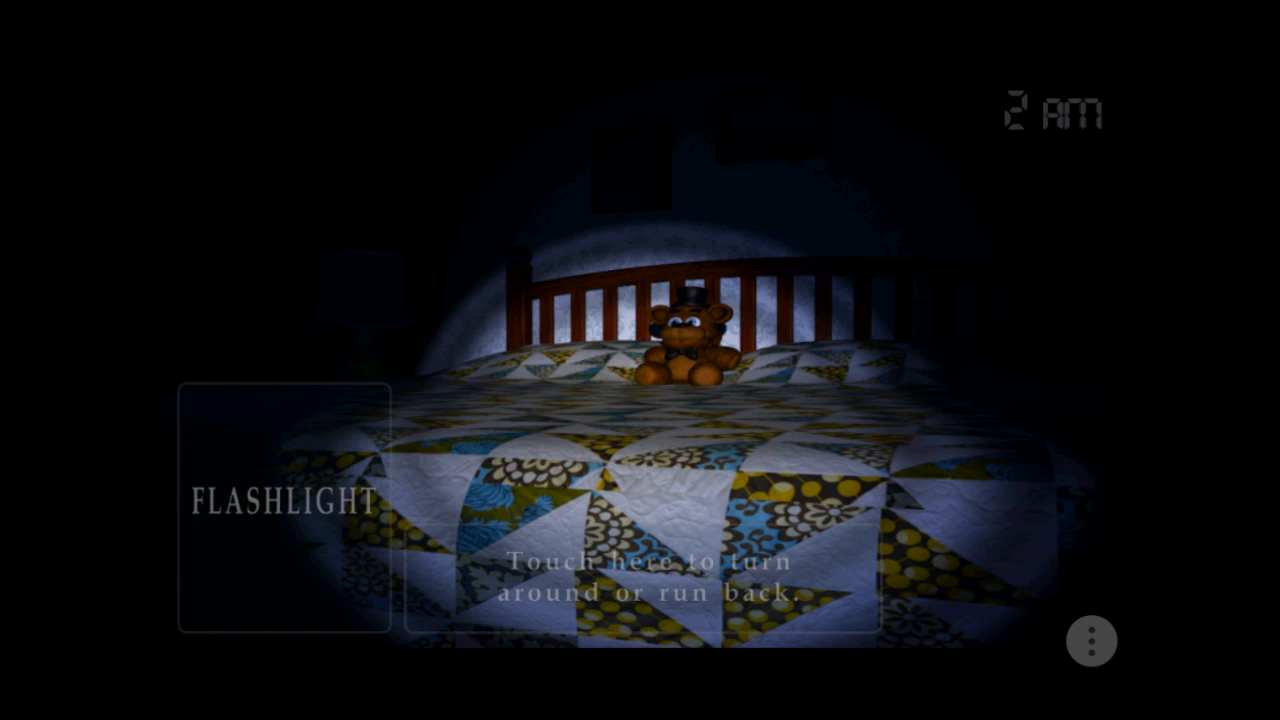
{"action": "left_click", "coordinate": [640, 578]}
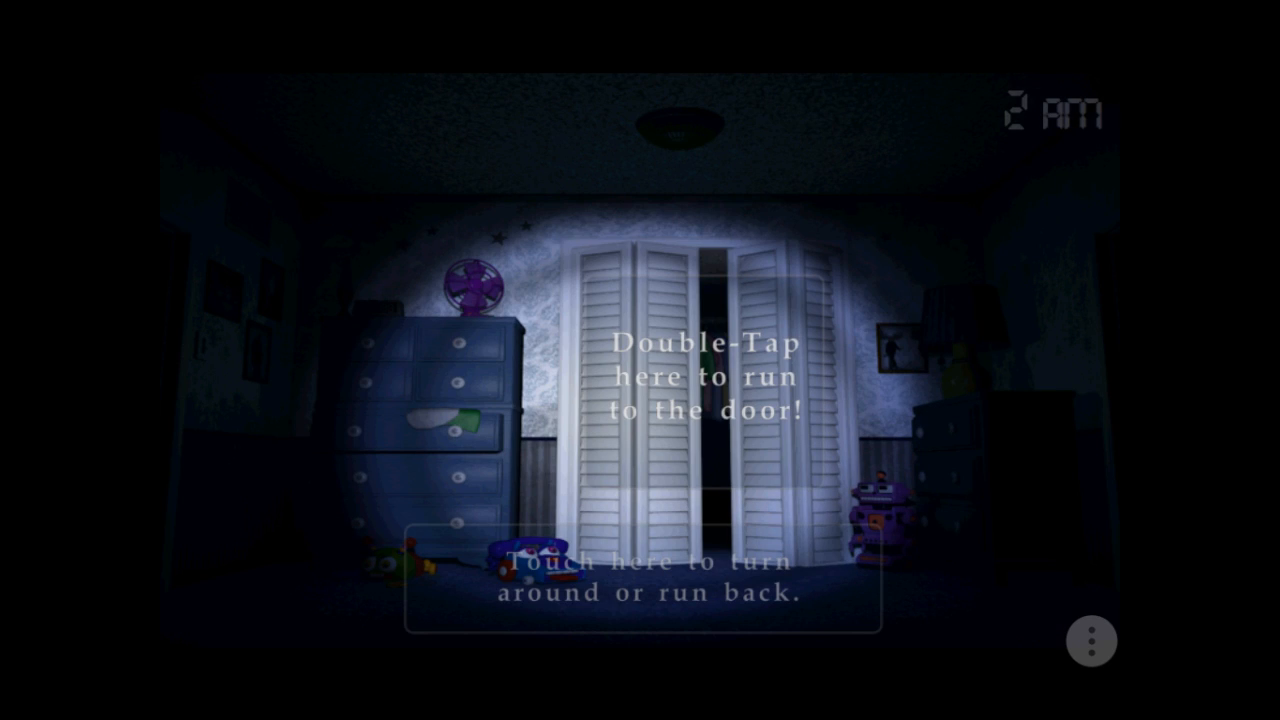
{"action": "double_click", "coordinate": [704, 378]}
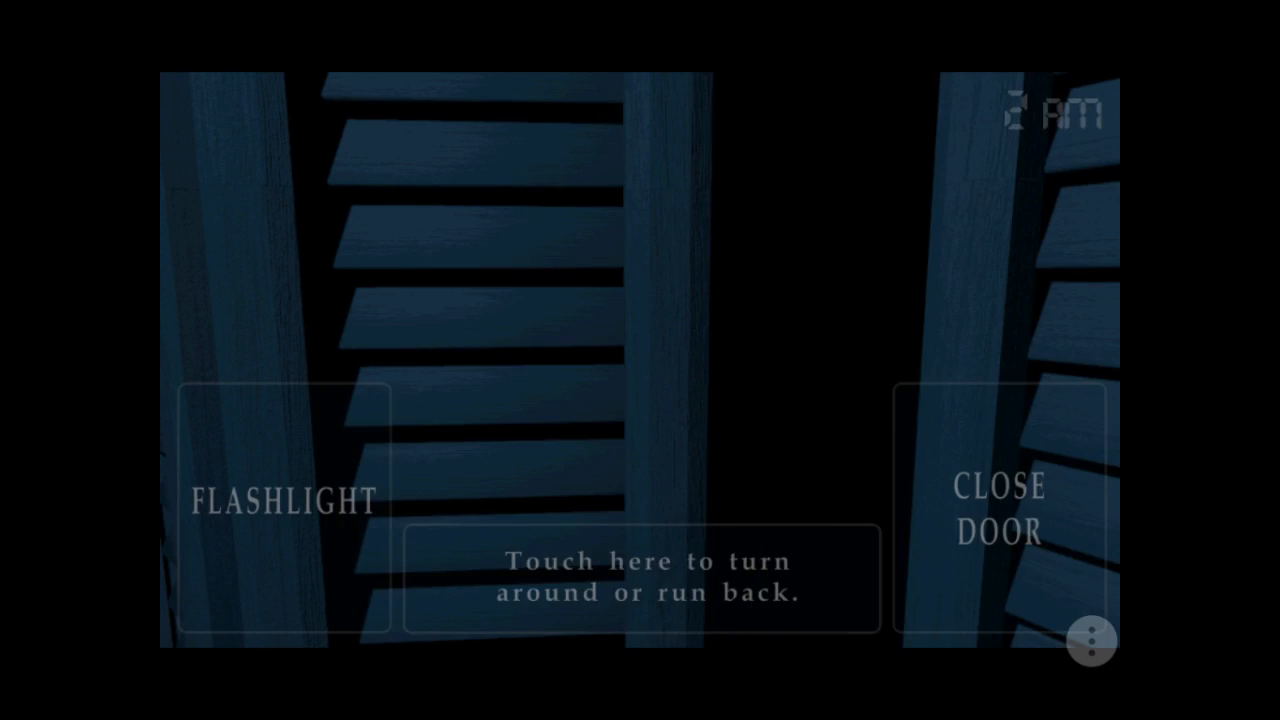
{"action": "left_click", "coordinate": [284, 500]}
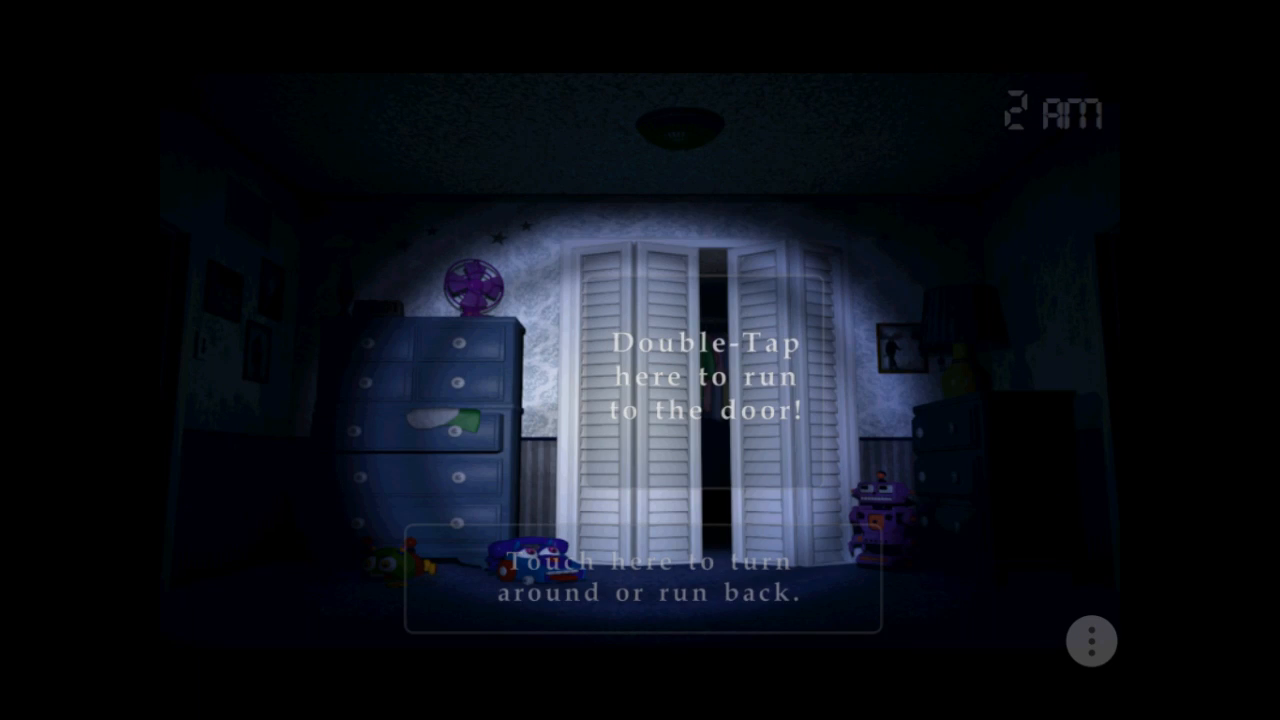
{"action": "double_click", "coordinate": [700, 380]}
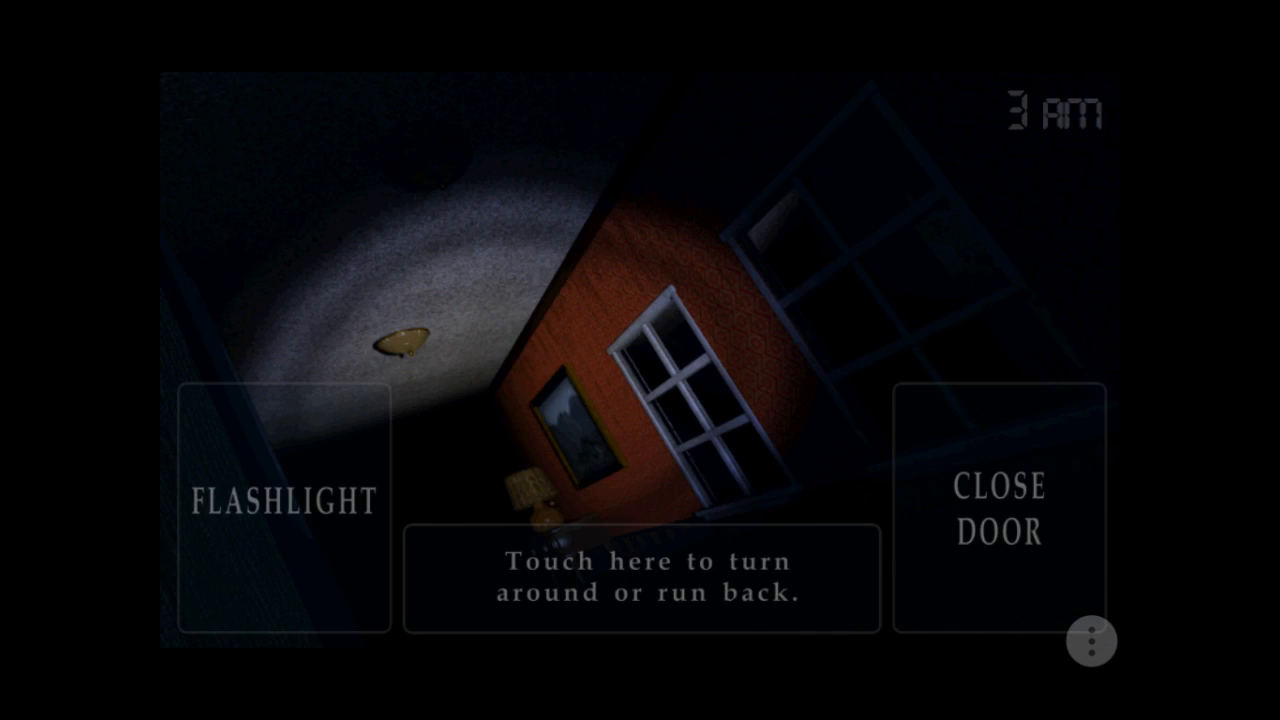
Return to the bedroom, check a dark doorway, run back, then approach the closet at 3 AM
{"action": "left_click", "coordinate": [640, 576]}
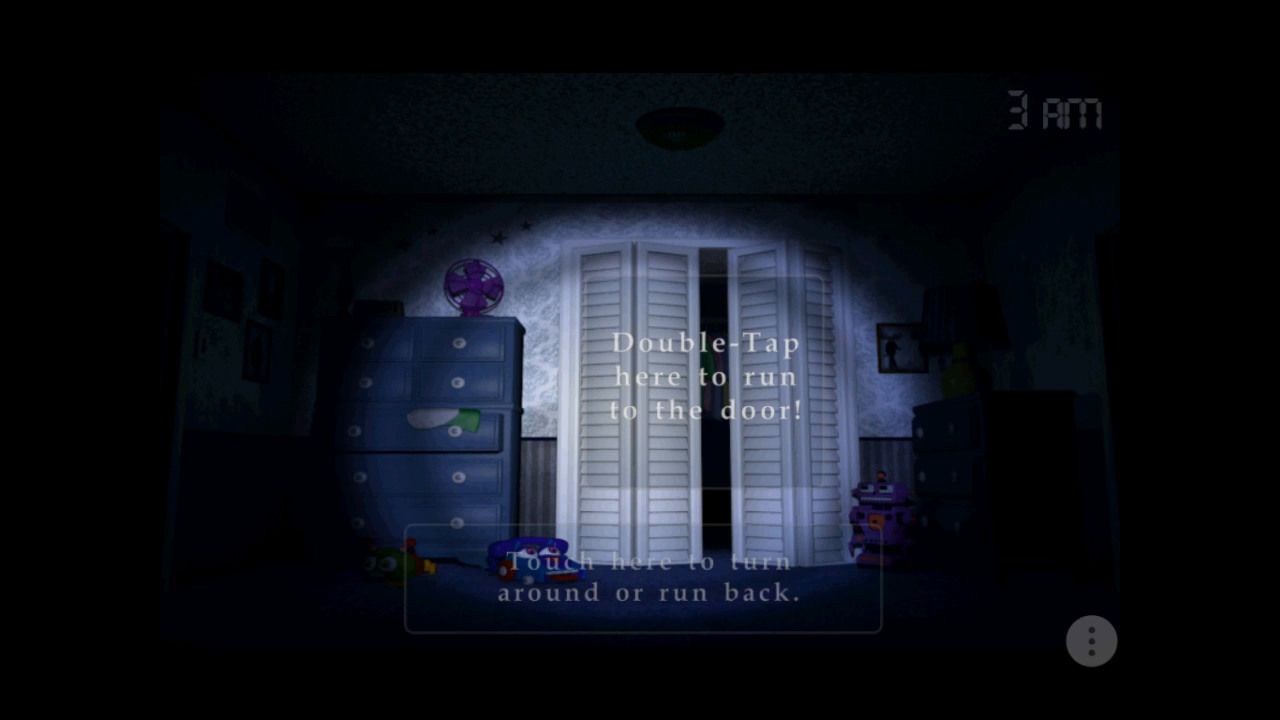
{"action": "double_click", "coordinate": [700, 380]}
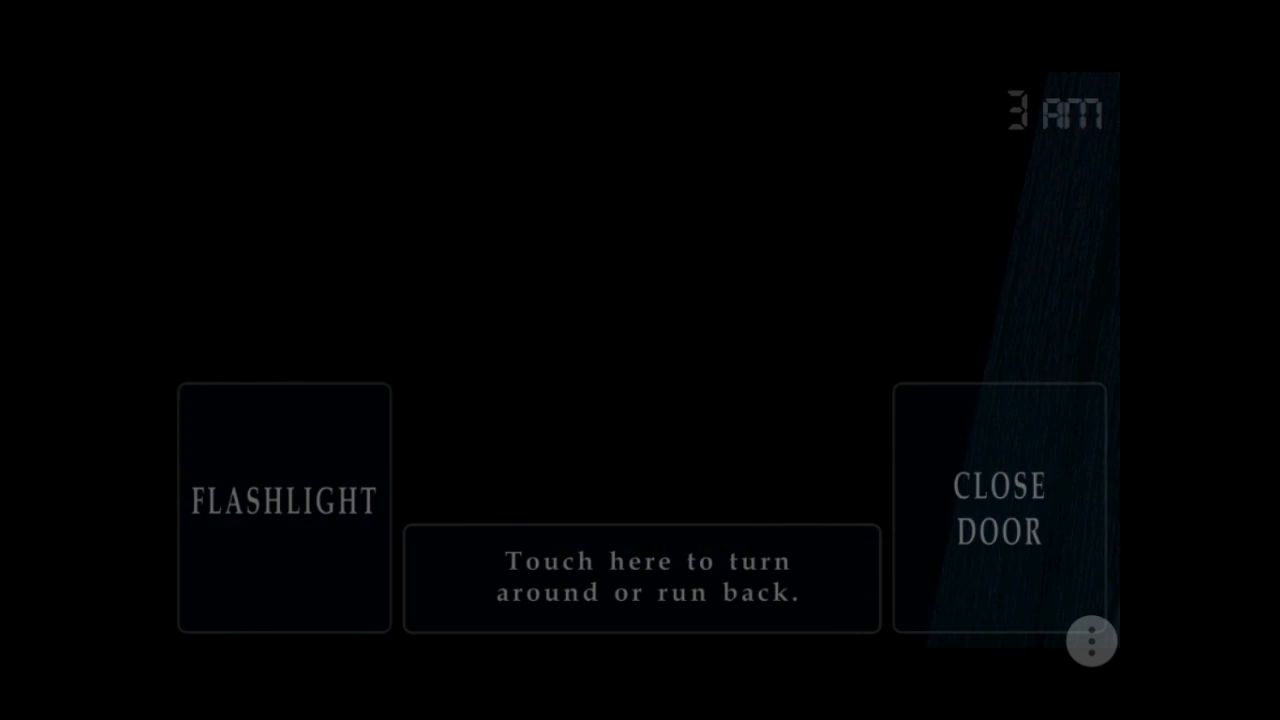
{"action": "left_click", "coordinate": [284, 504]}
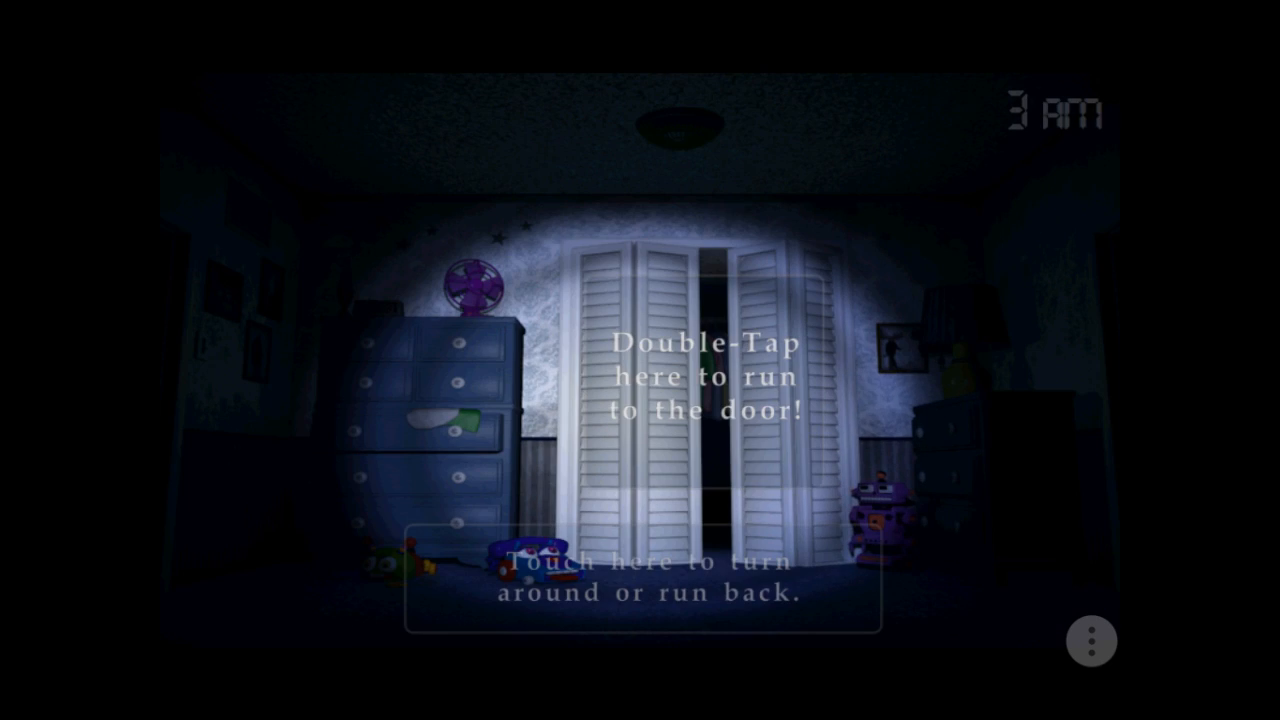
{"action": "double_click", "coordinate": [700, 390]}
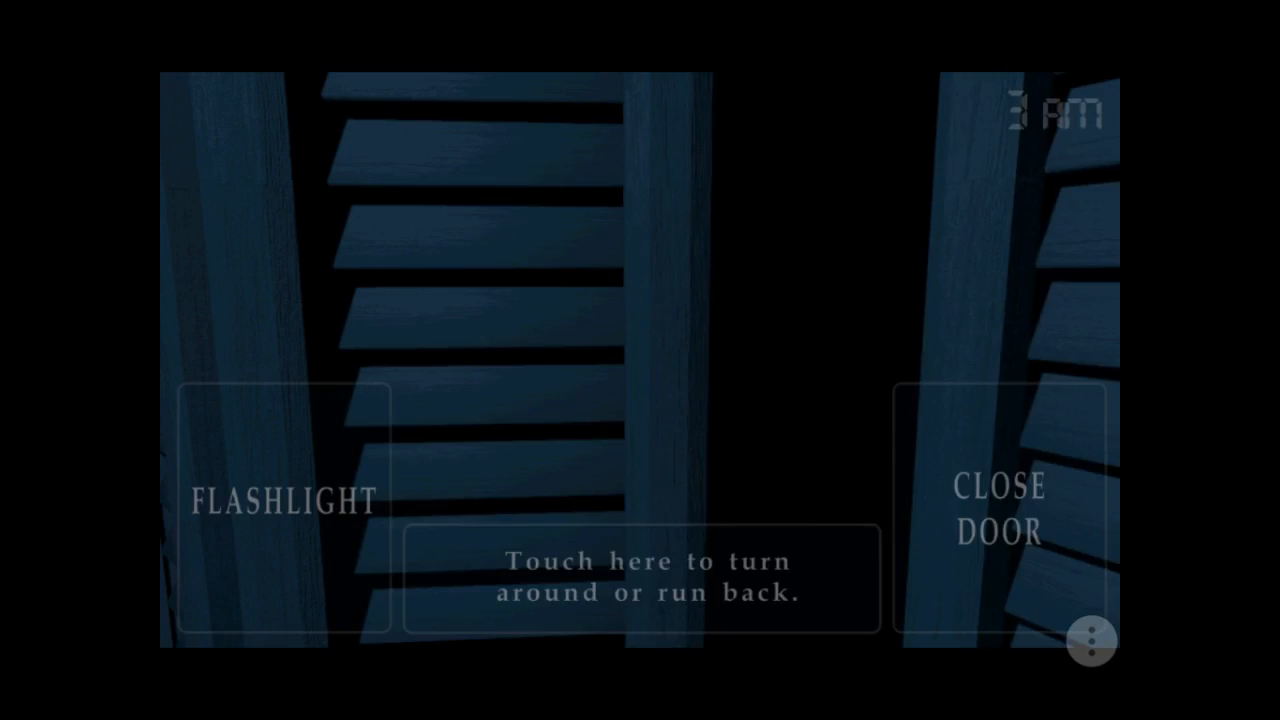